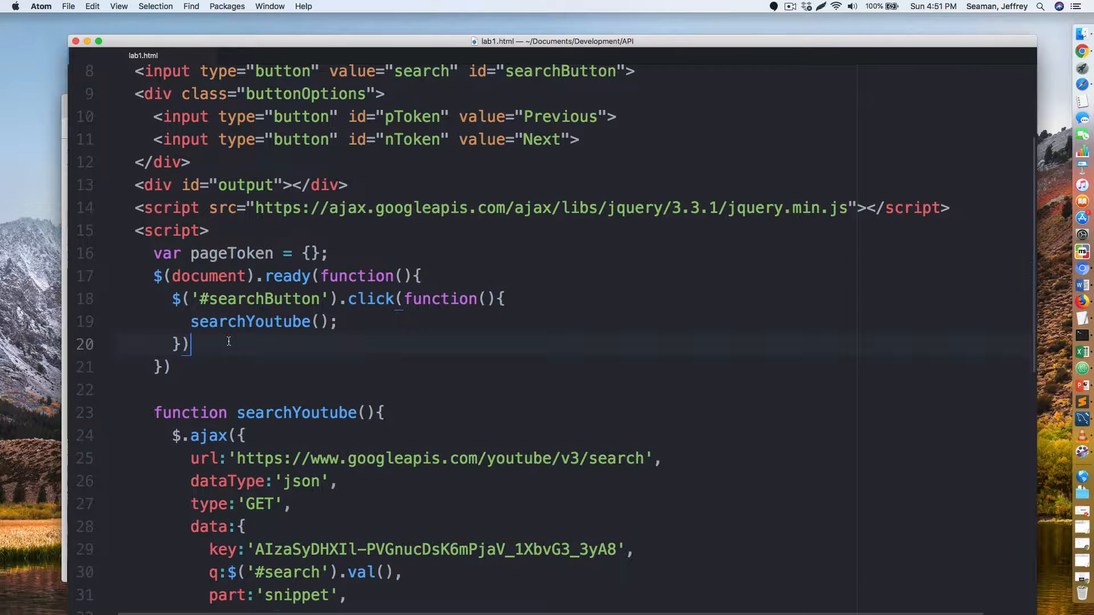
# - Start a $('.tokenClass').click(function) handler on a new line after the searchButton handler
pyautogui.write('\\')
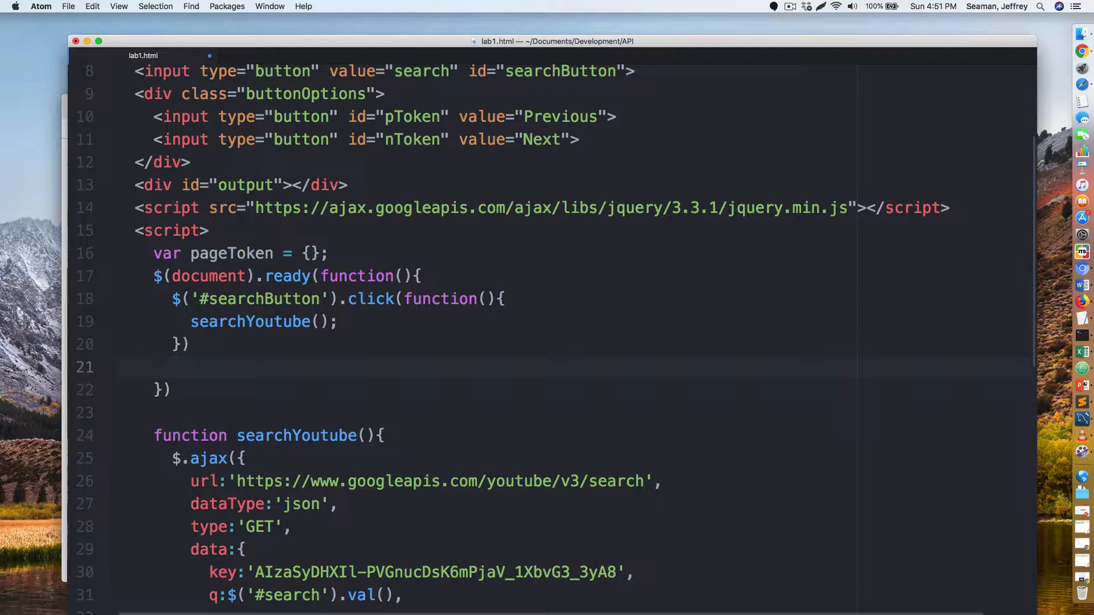
pyautogui.write('$()')
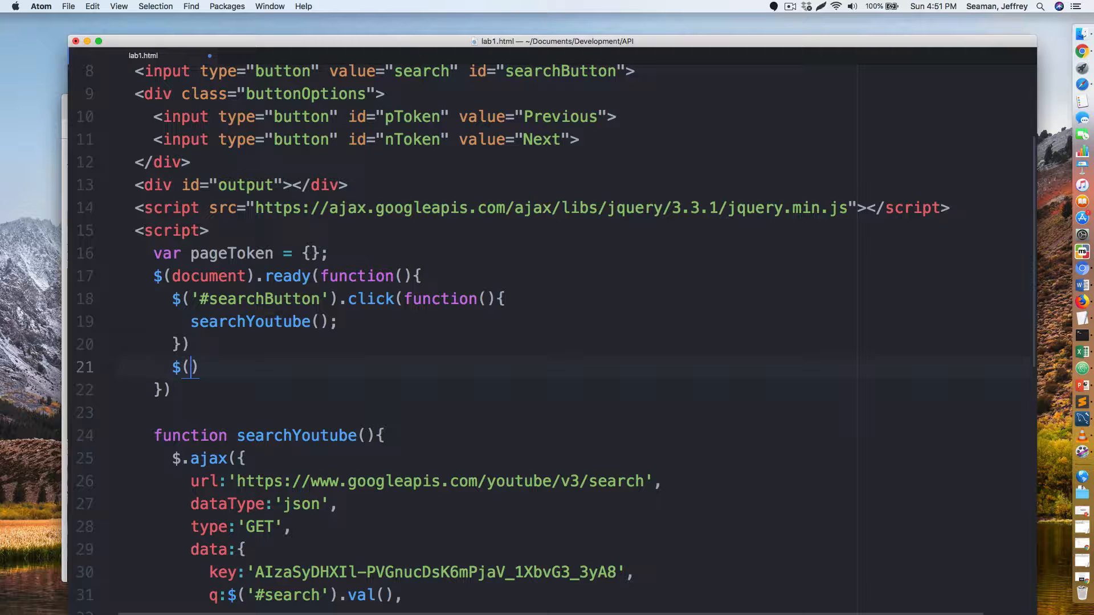
pyautogui.write(".t'")
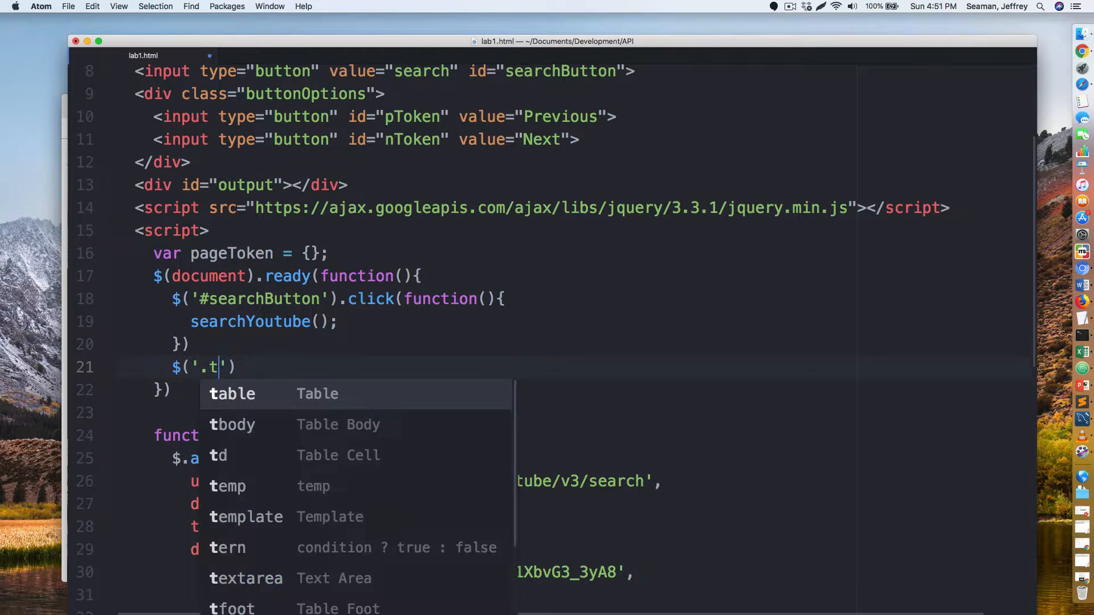
pyautogui.write('oken')
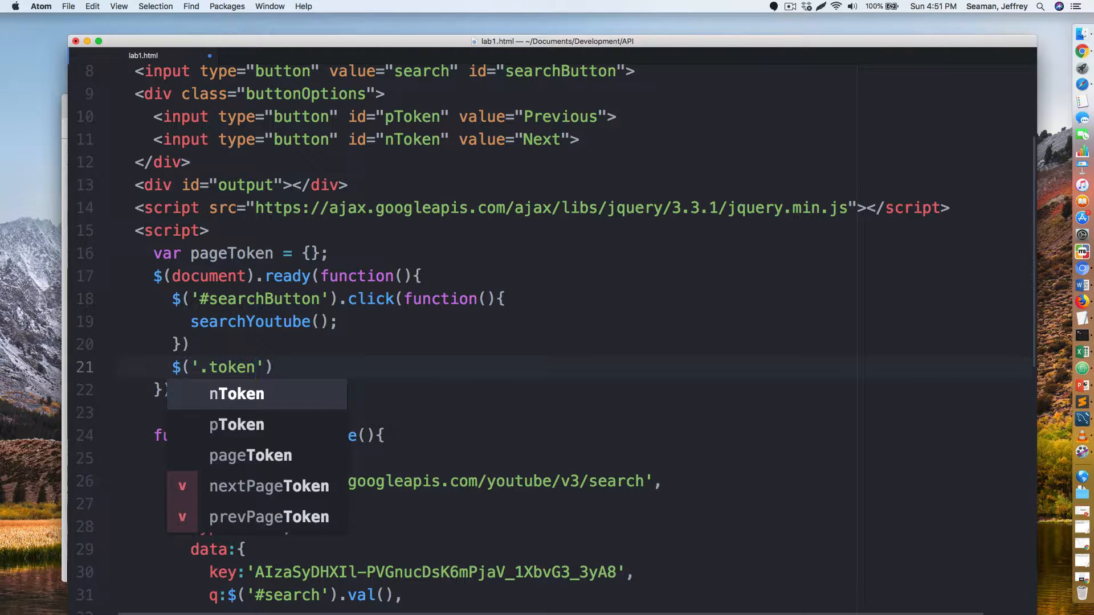
pyautogui.write('Class')
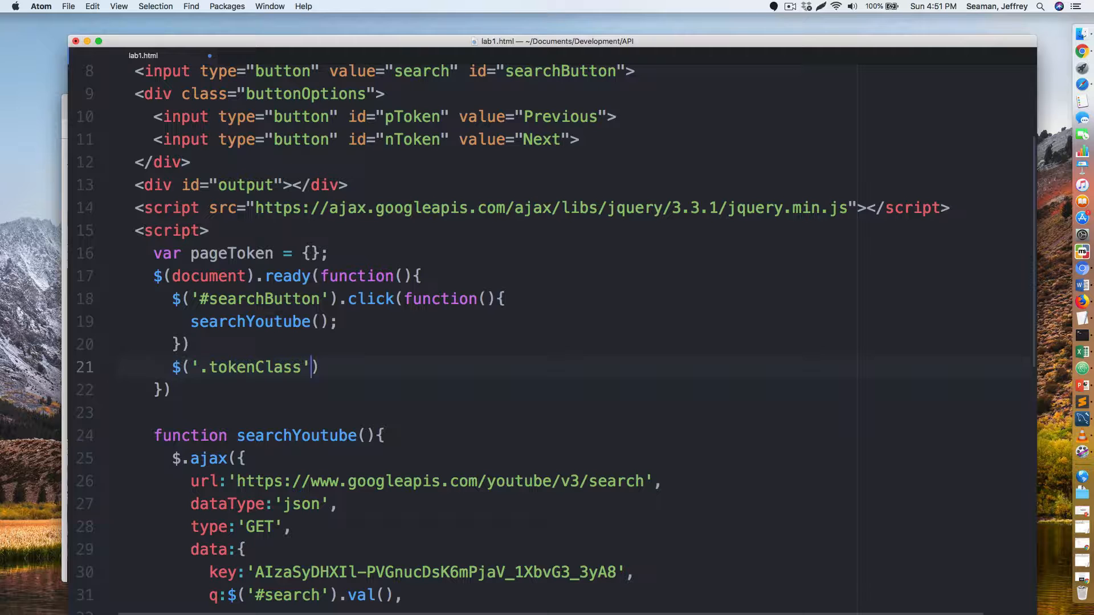
pyautogui.write('.')
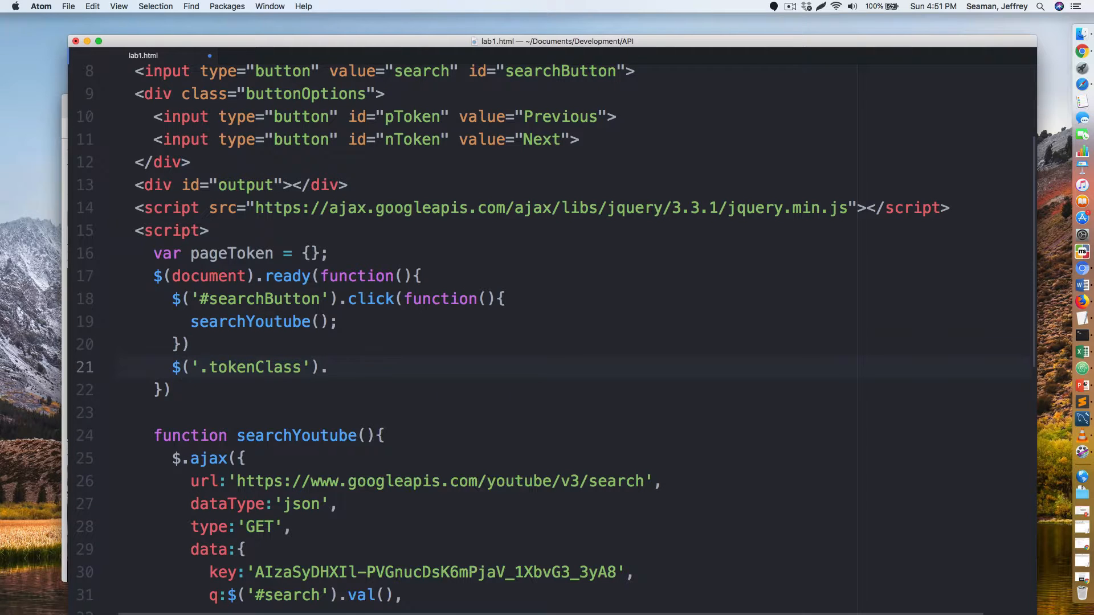
pyautogui.write('click(fu')
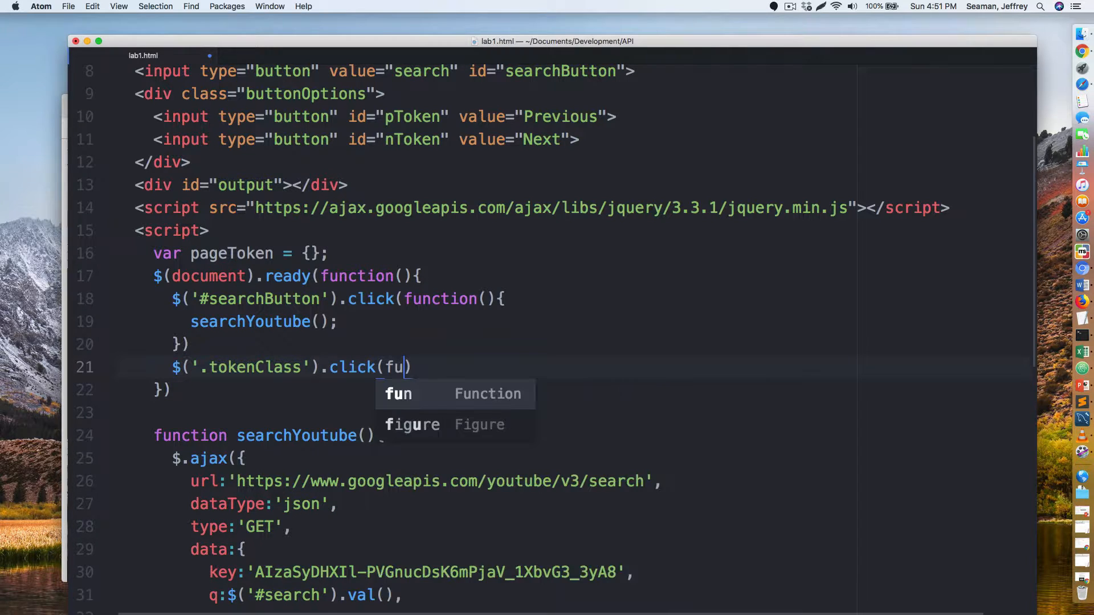
pyautogui.press('Tab')
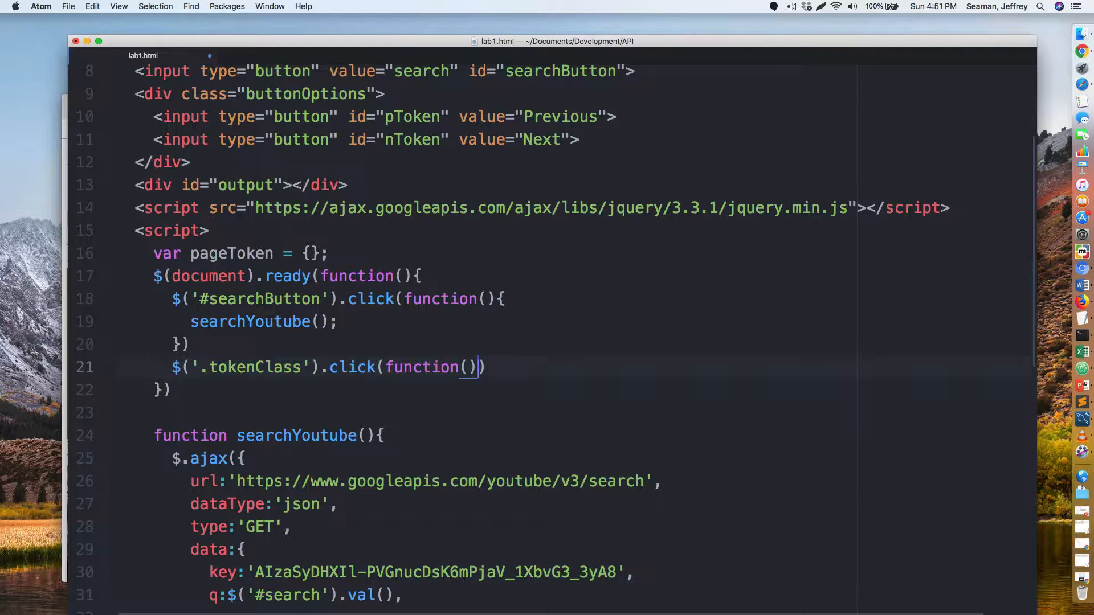
# - Write pageToken.current = $(this).val()=='Next' ? pageToken.nextPage : pageToken.prevPage in the handler
pyautogui.write('p')
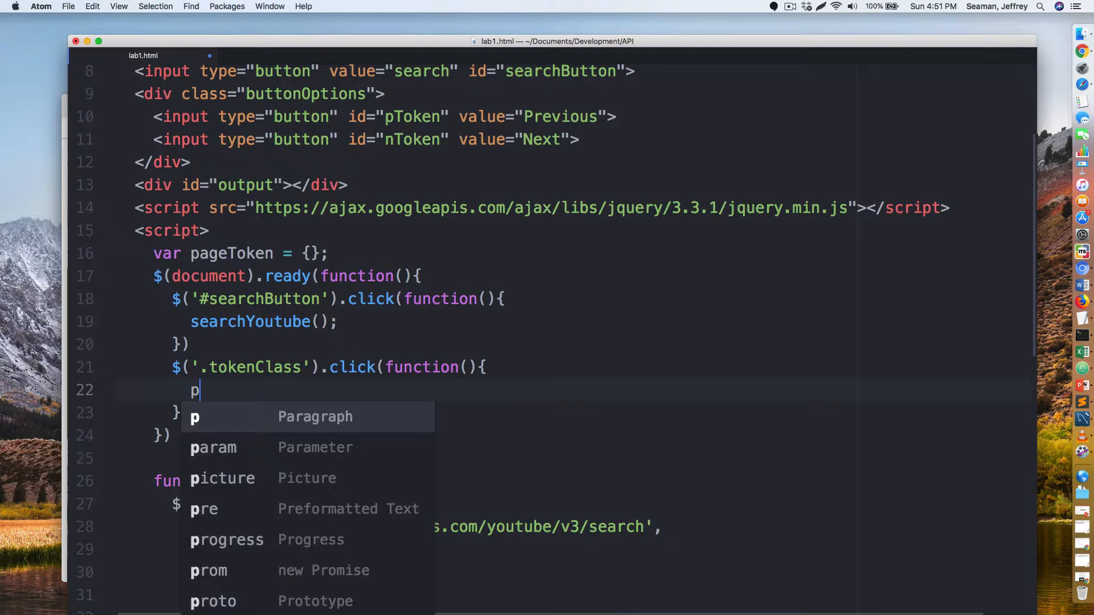
pyautogui.write('ageToken')
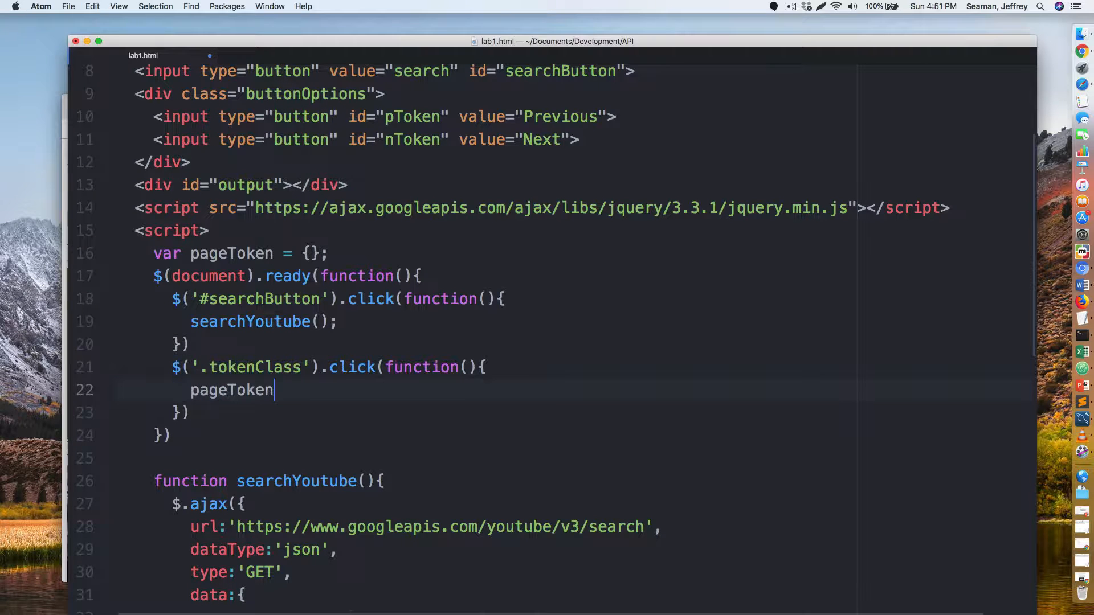
pyautogui.write('.current =')
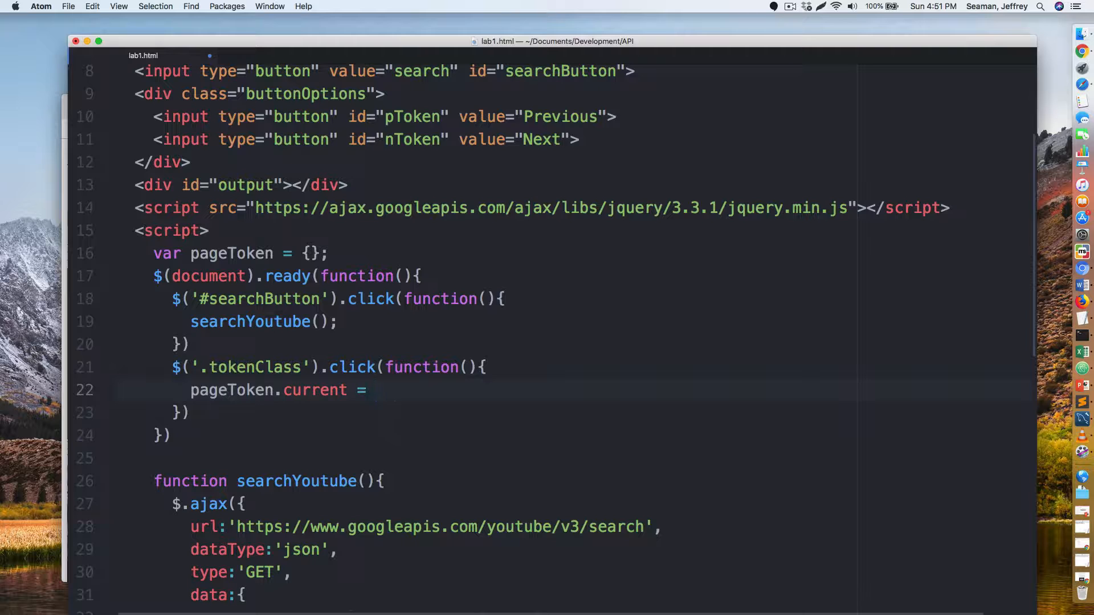
pyautogui.write('$')
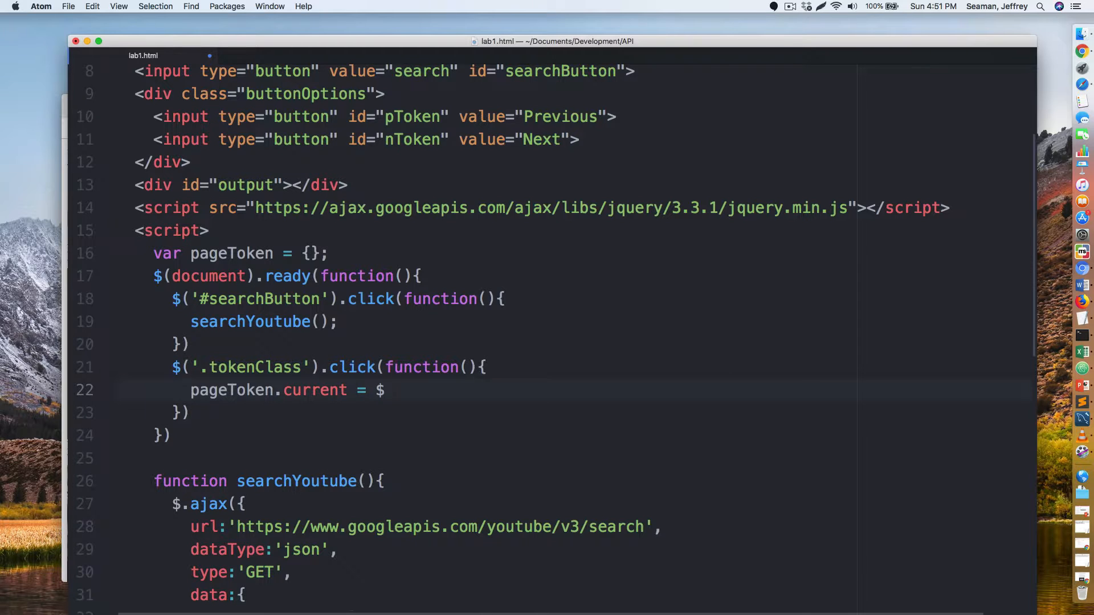
pyautogui.write('(this)')
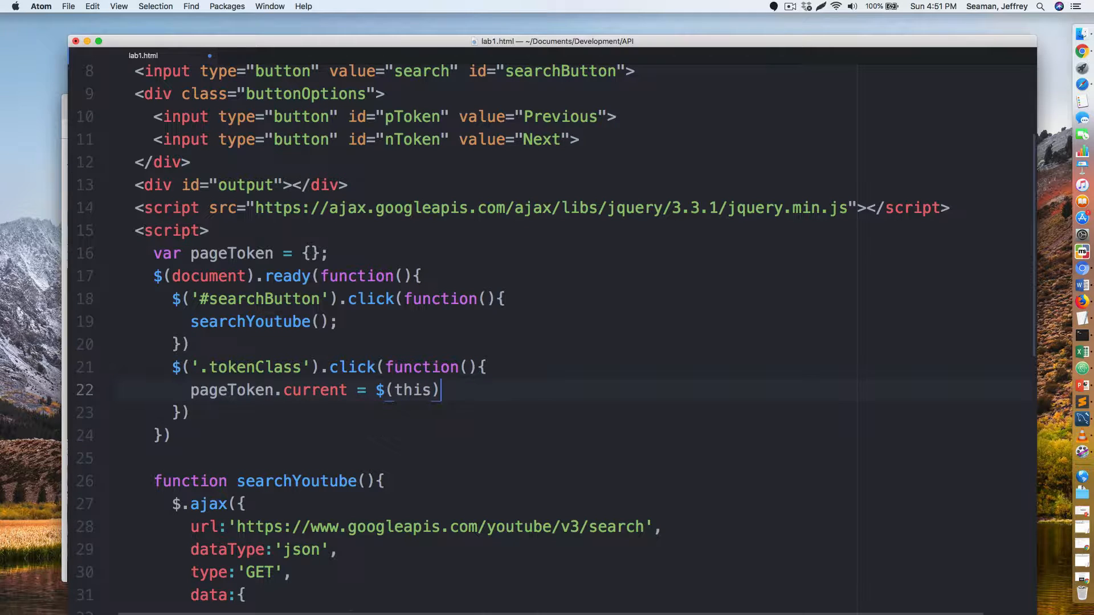
pyautogui.write('.val')
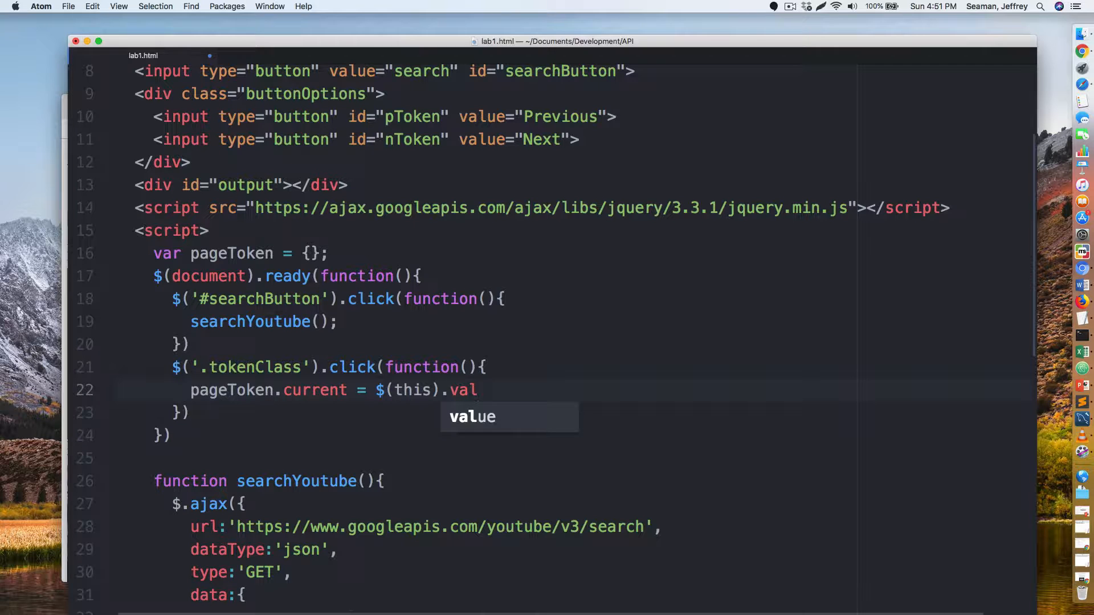
pyautogui.write('()=')
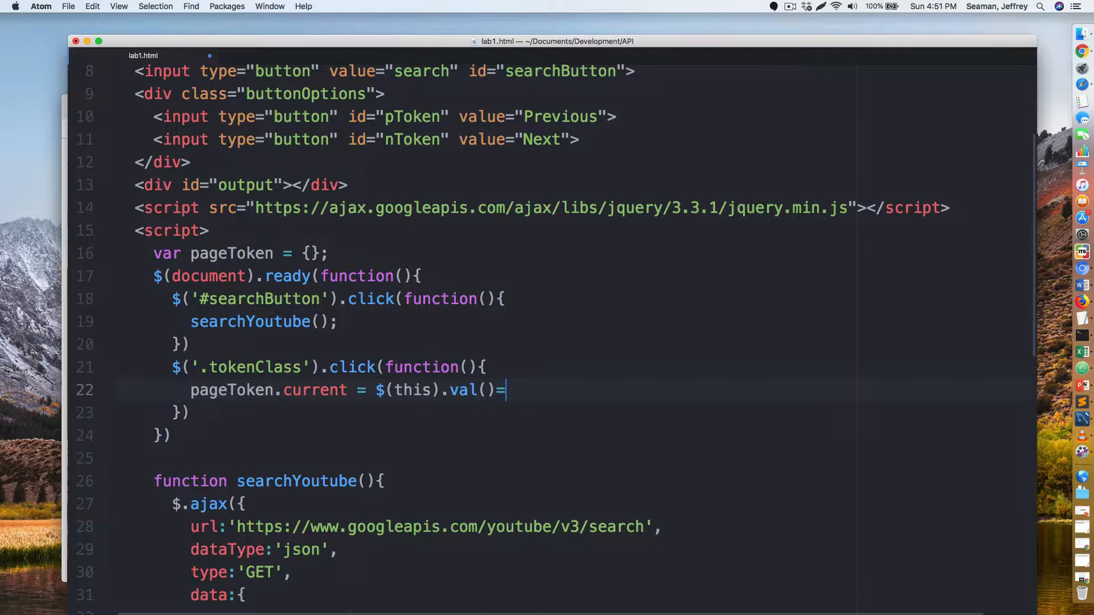
pyautogui.write("=''")
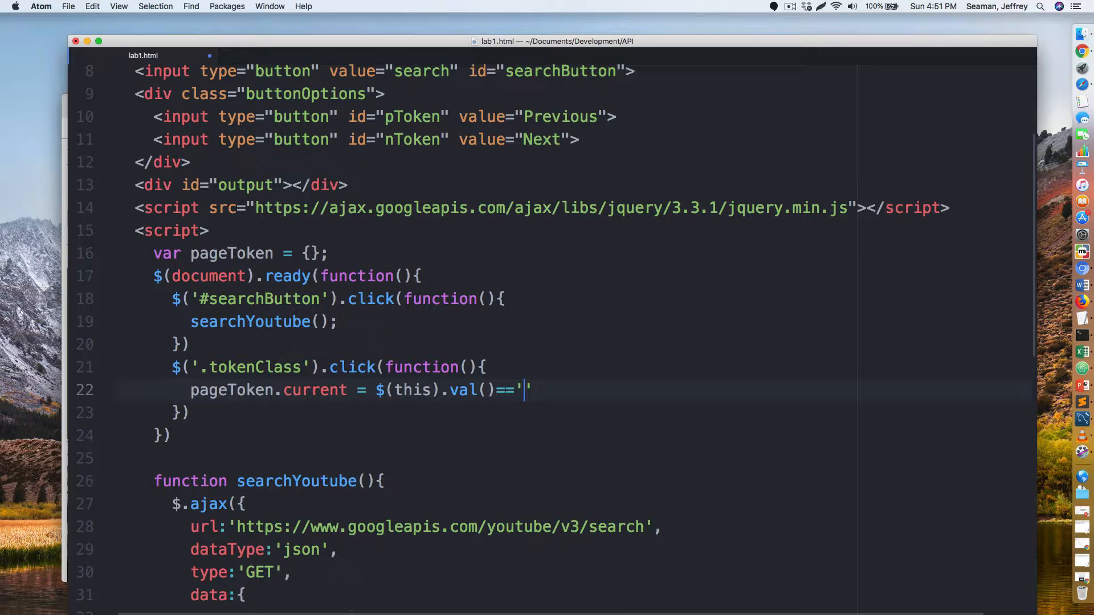
pyautogui.write('Next')
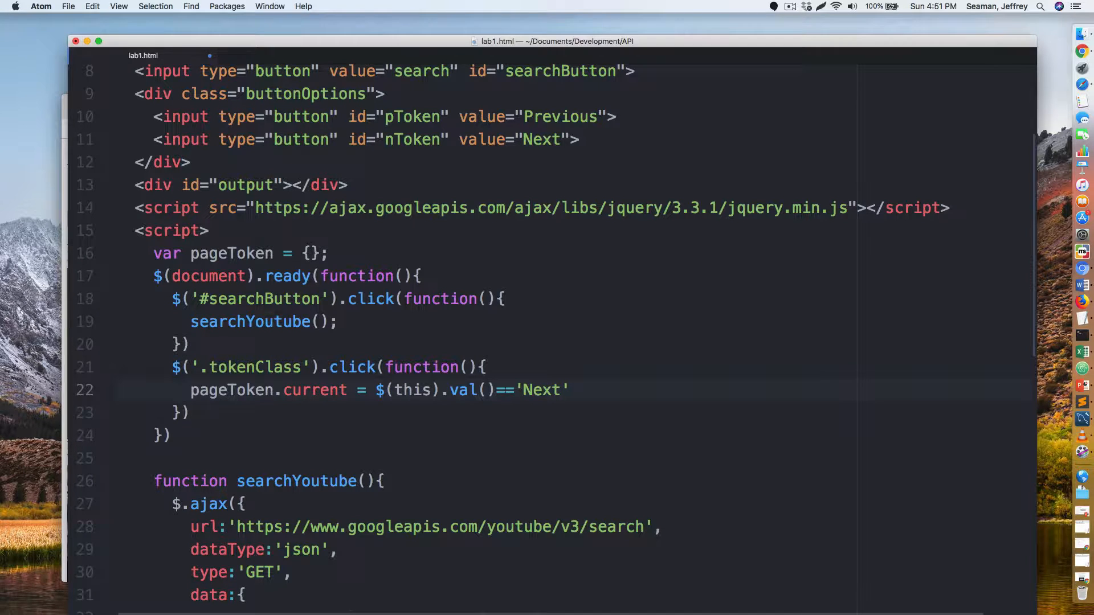
pyautogui.write('? pageToken')
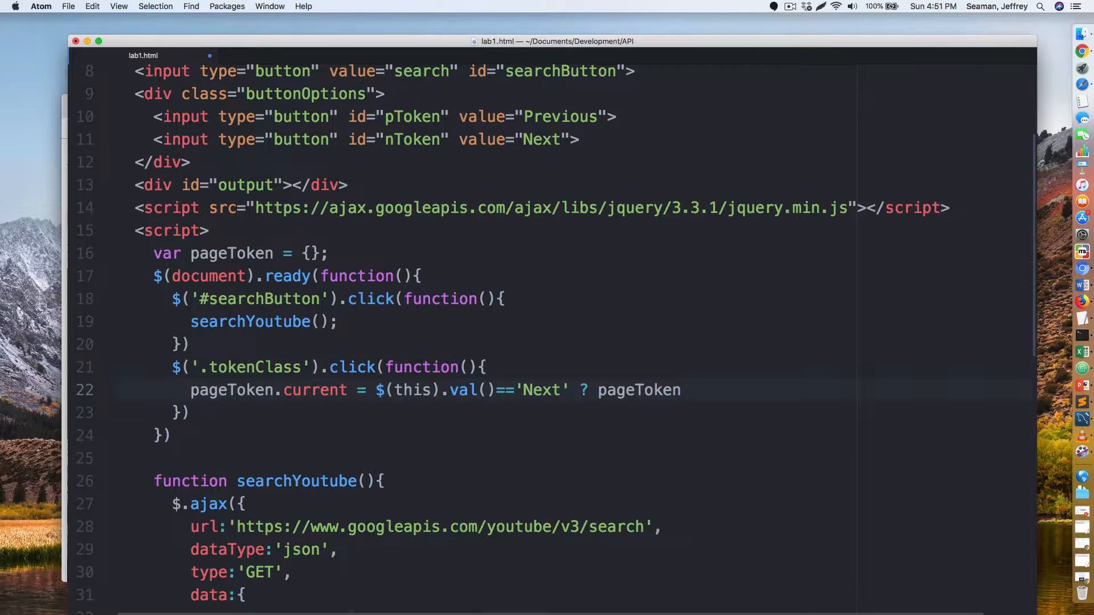
pyautogui.write('.nextPage :')
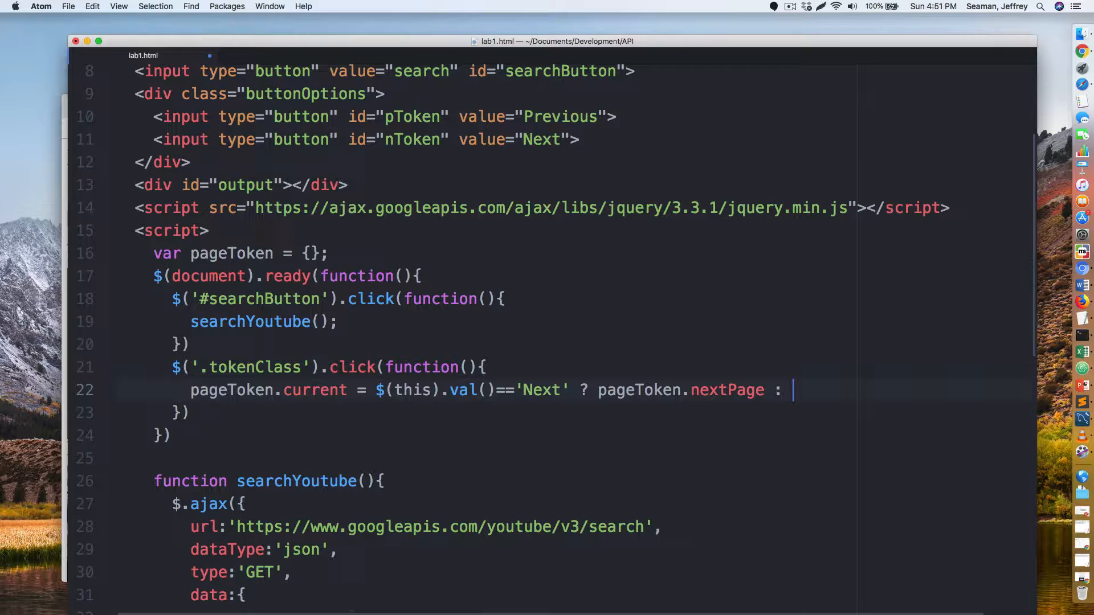
pyautogui.write('pageToken')
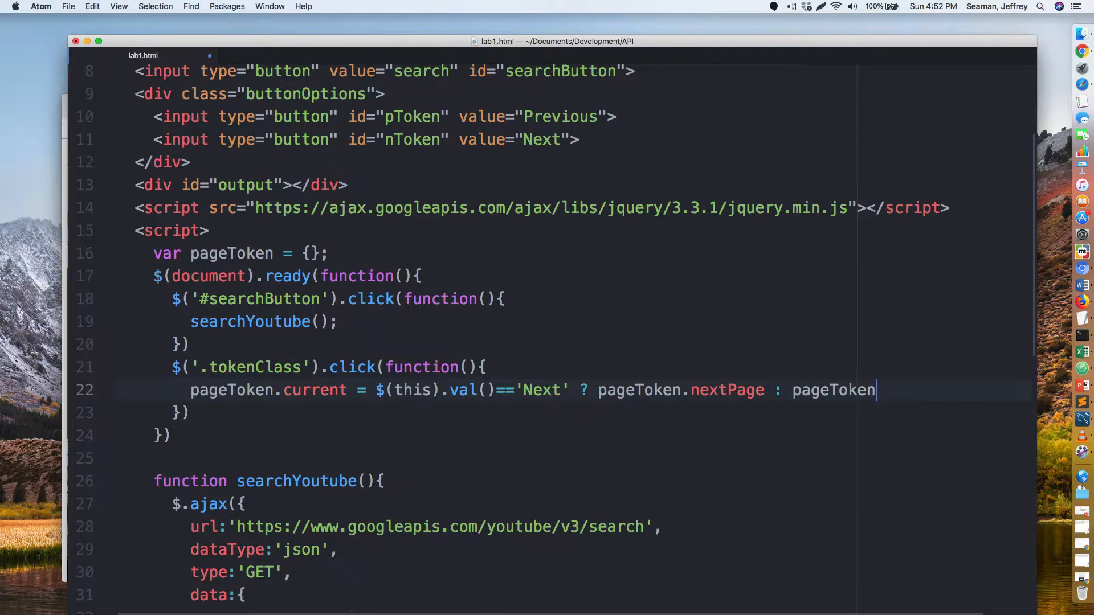
pyautogui.write('.prevPage;')
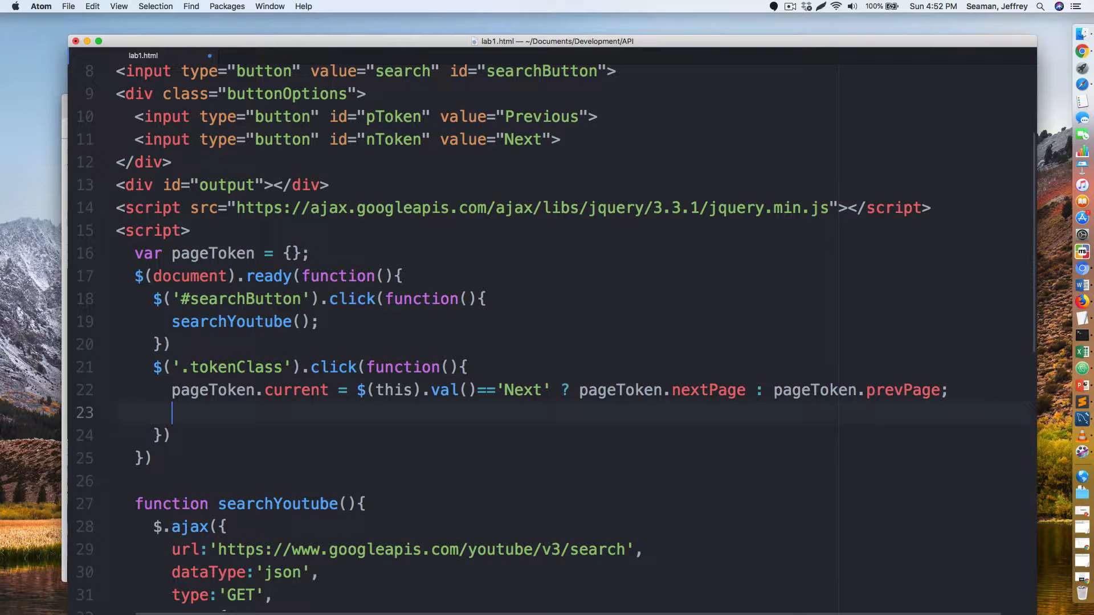
# - Add a searchYoutube(); call on the next line of the tokenClass handler
pyautogui.write('searchYoutube(')
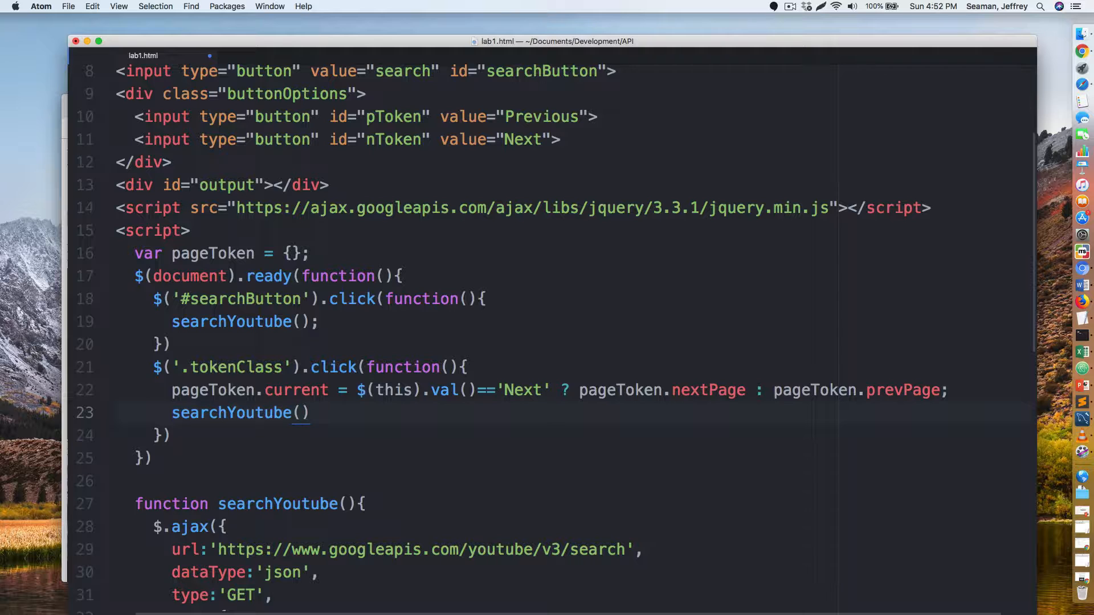
pyautogui.write('l')
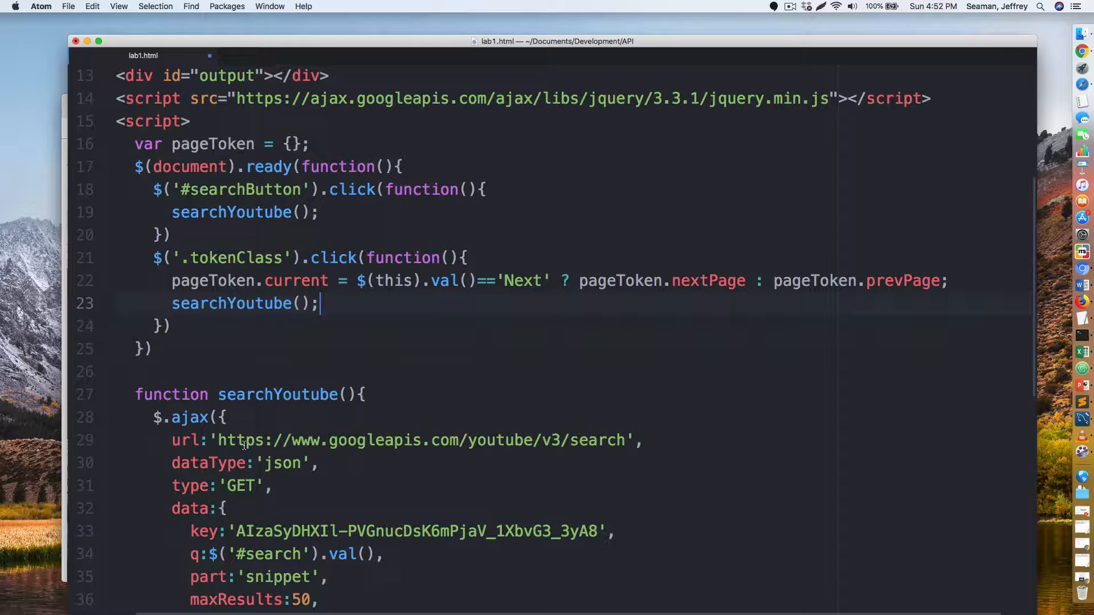
# - Change maxResults in the $.ajax data object from 50 to 25
pyautogui.scroll(-3)
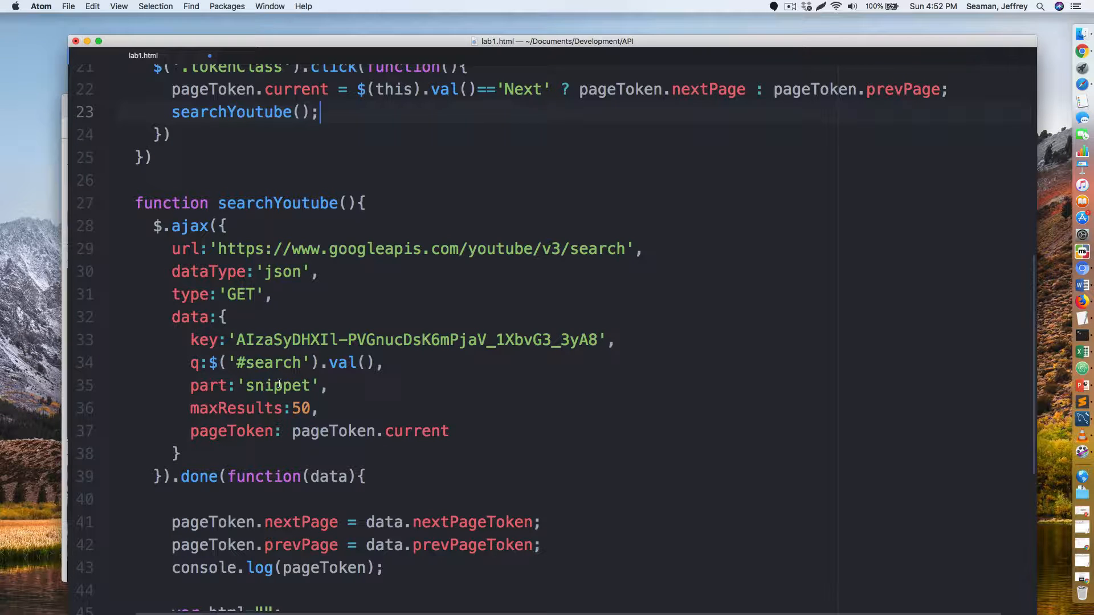
pyautogui.scroll(-3)
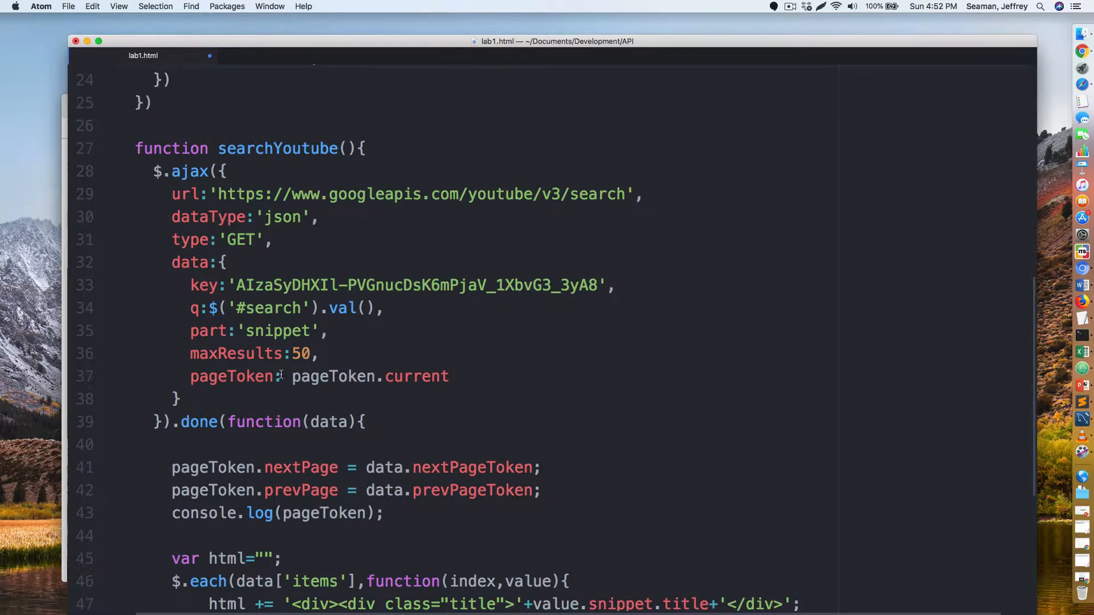
pyautogui.write('2')
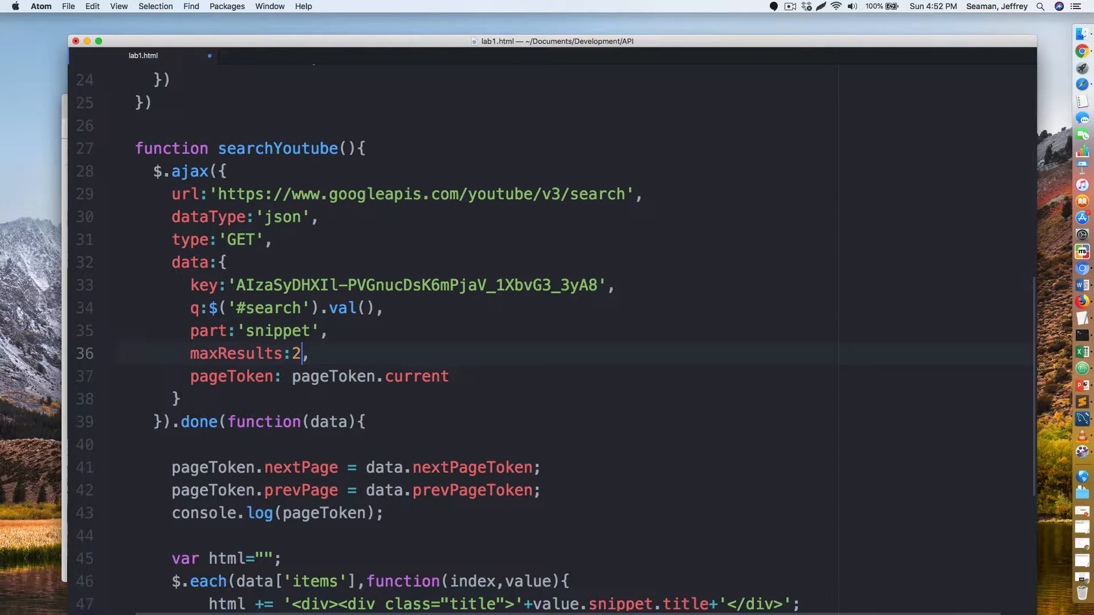
pyautogui.write('5')
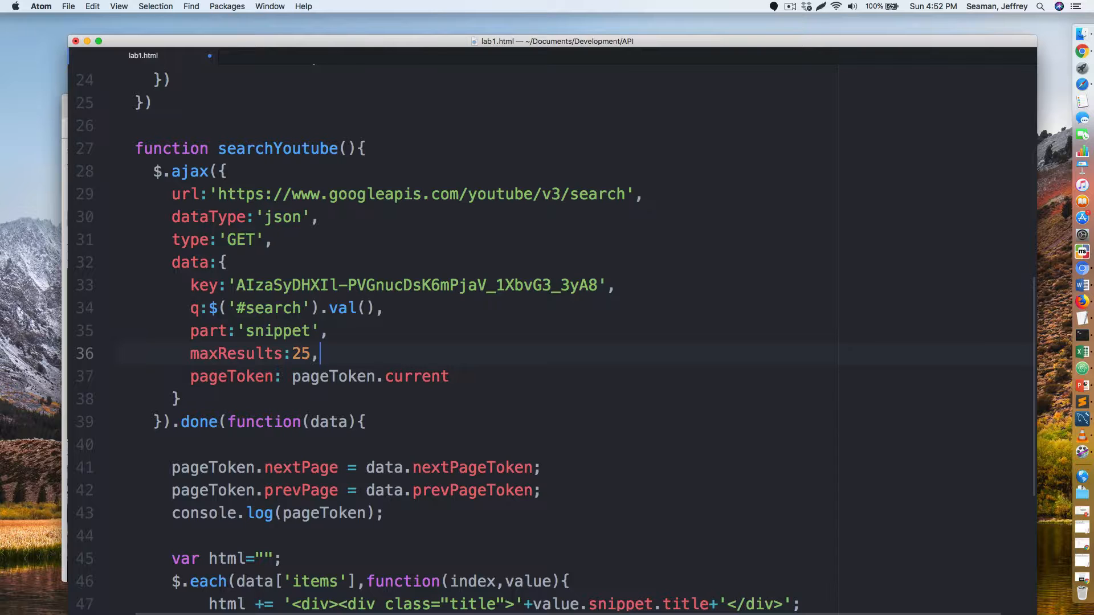
pyautogui.scroll(-3)
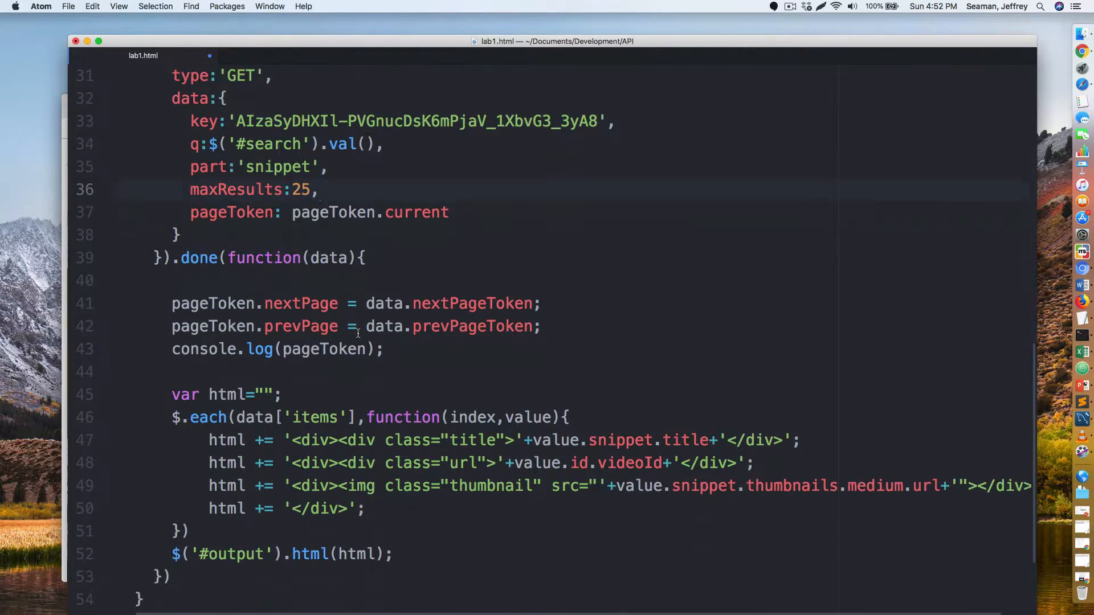
pyautogui.scroll(-3)
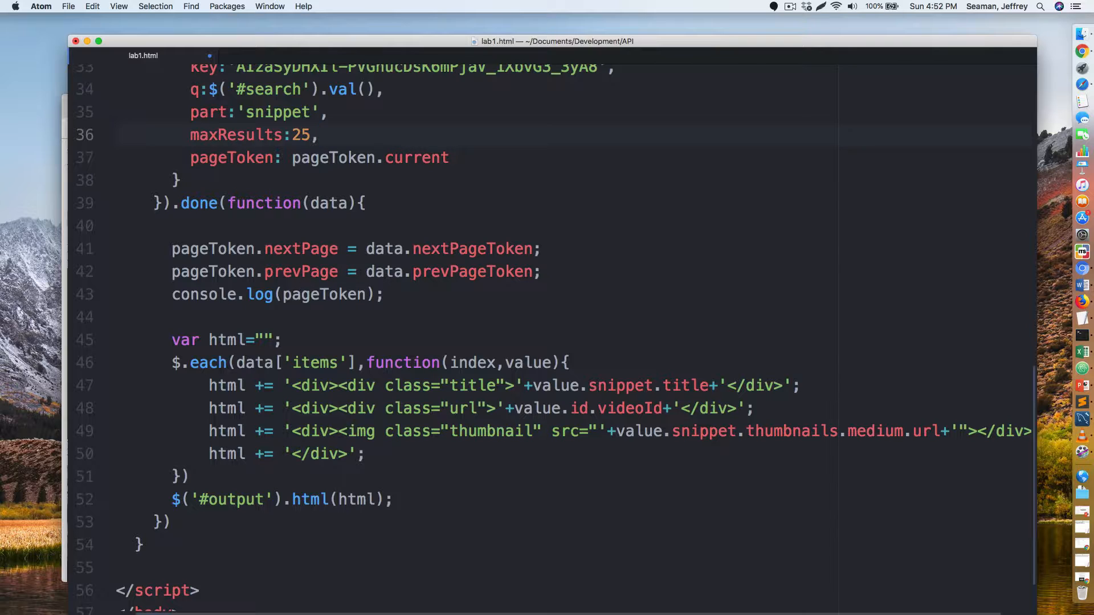
pyautogui.click(318, 134)
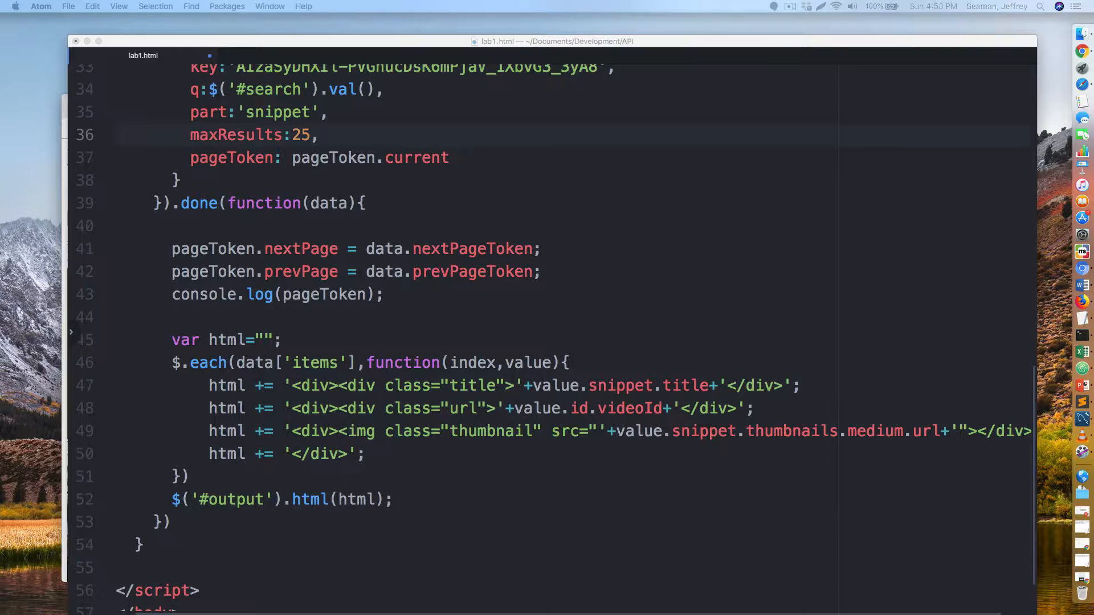
pyautogui.scroll(-3)
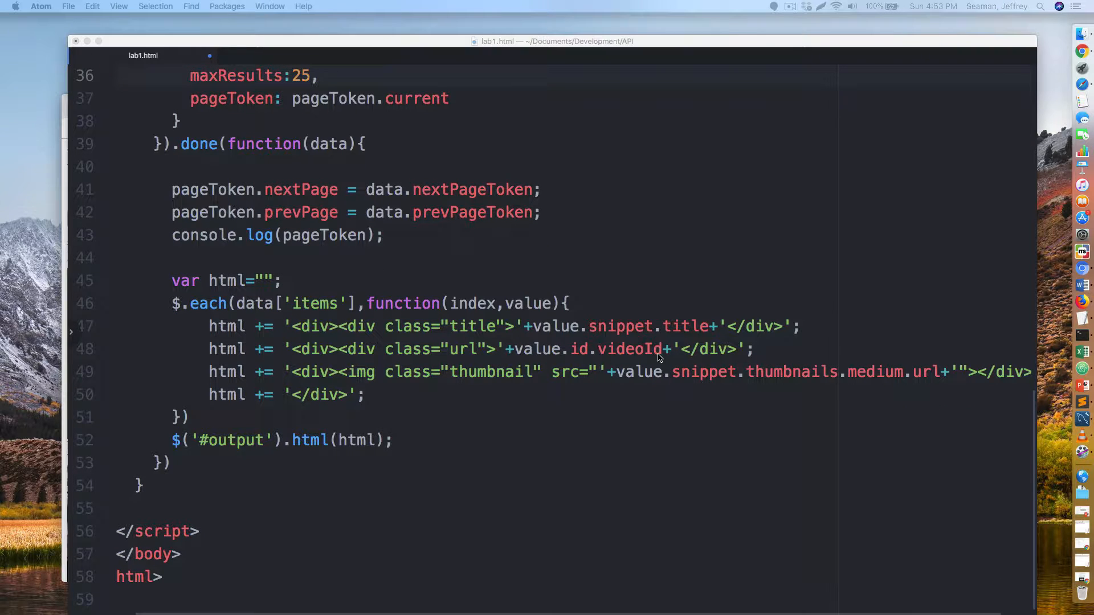
pyautogui.moveTo(730, 383)
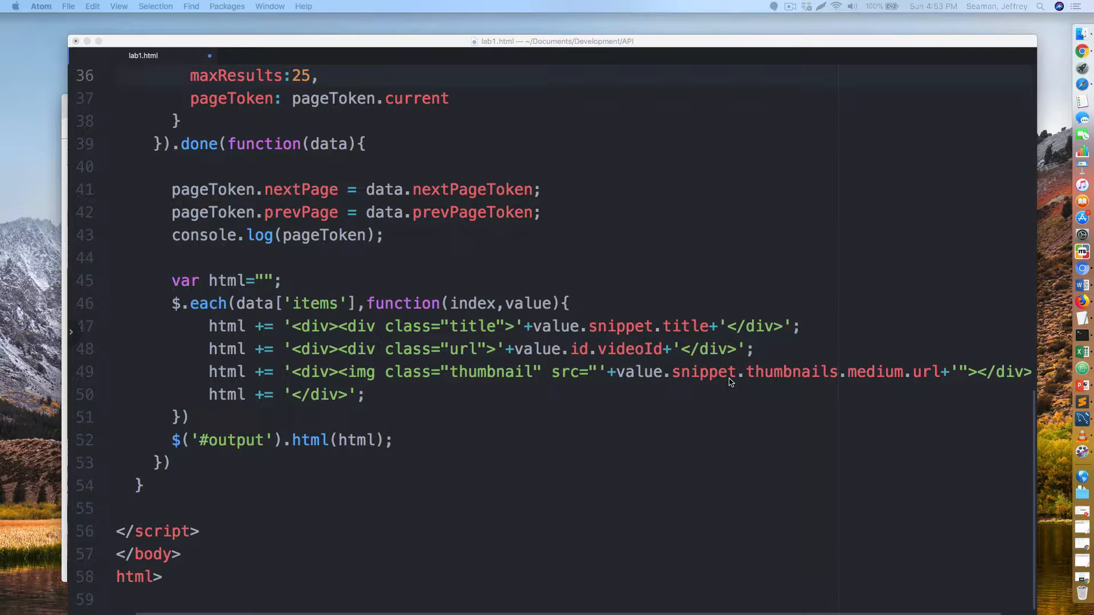
pyautogui.moveTo(668, 375)
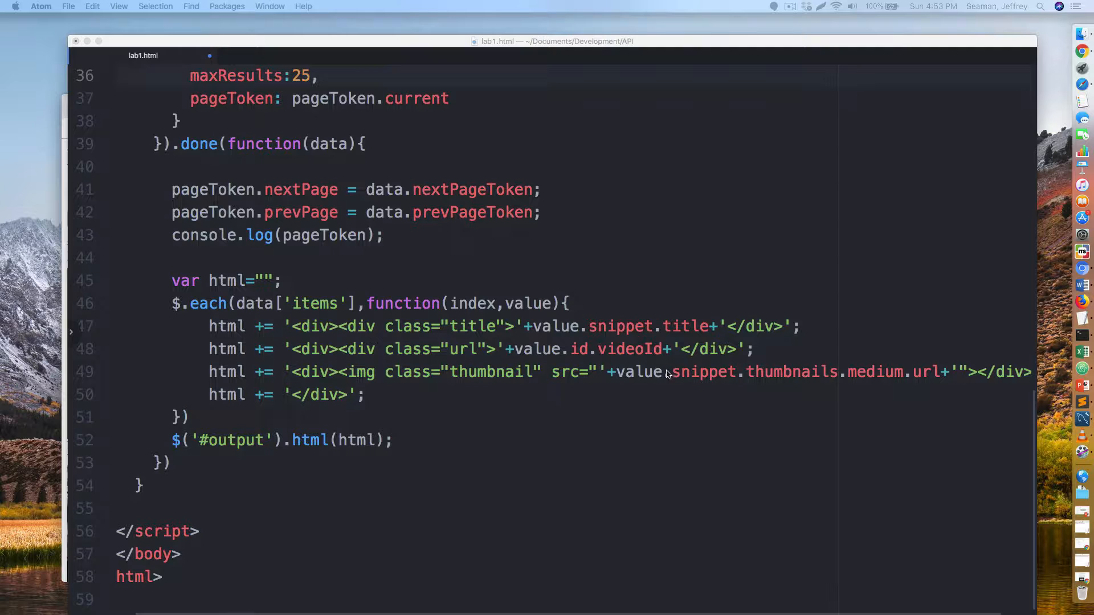
pyautogui.moveTo(721, 349)
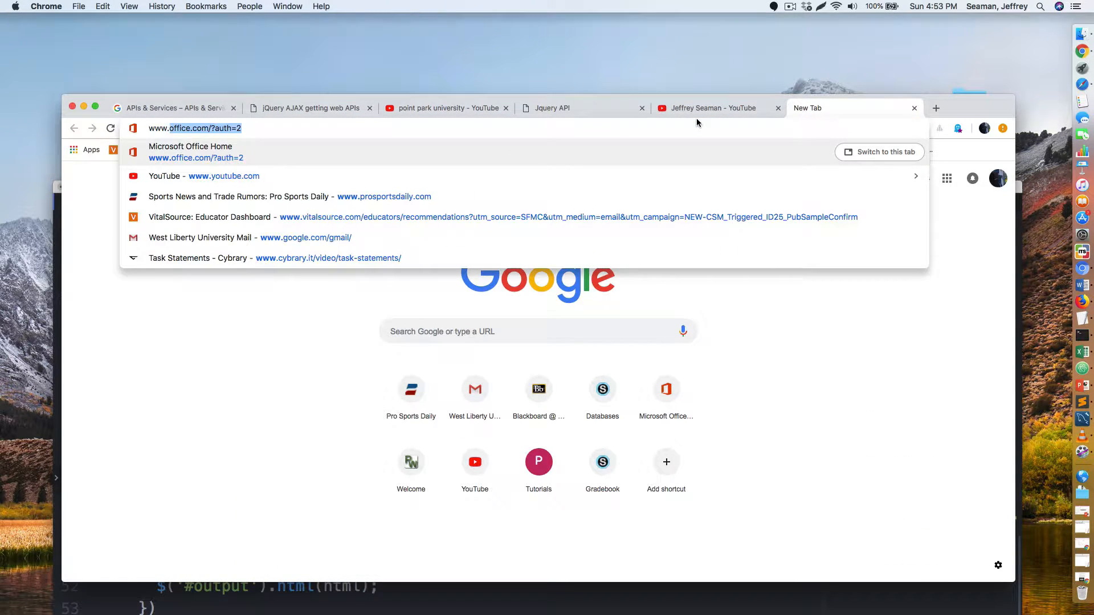
pyautogui.write('www.youtube.com/watch?v=')
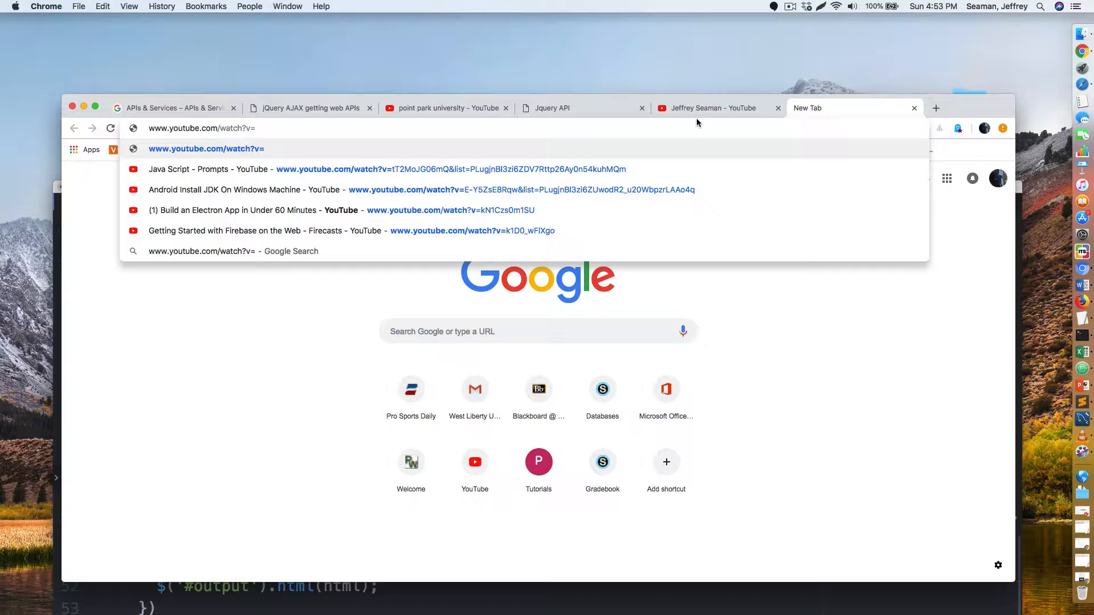
pyautogui.press('Backspace')
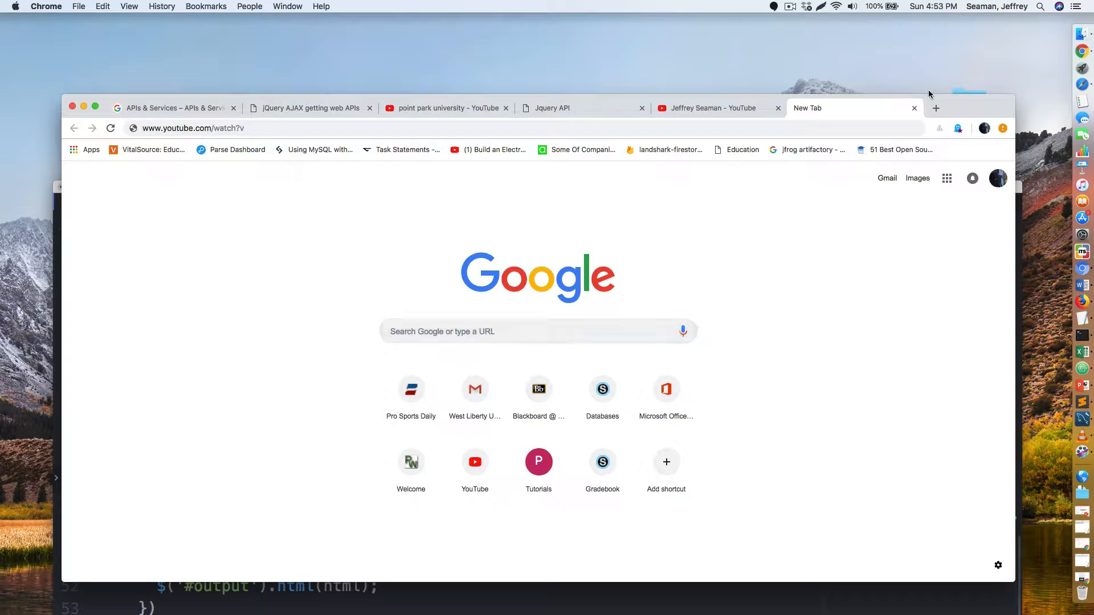
pyautogui.moveTo(930, 94); pyautogui.dragTo(821, 187)
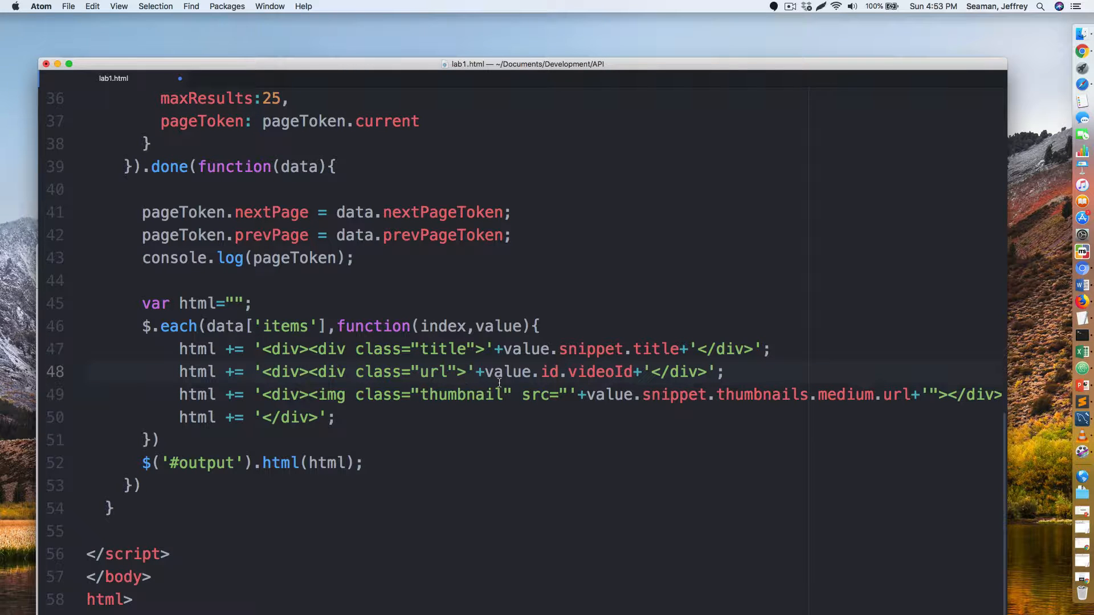
pyautogui.write('<a')
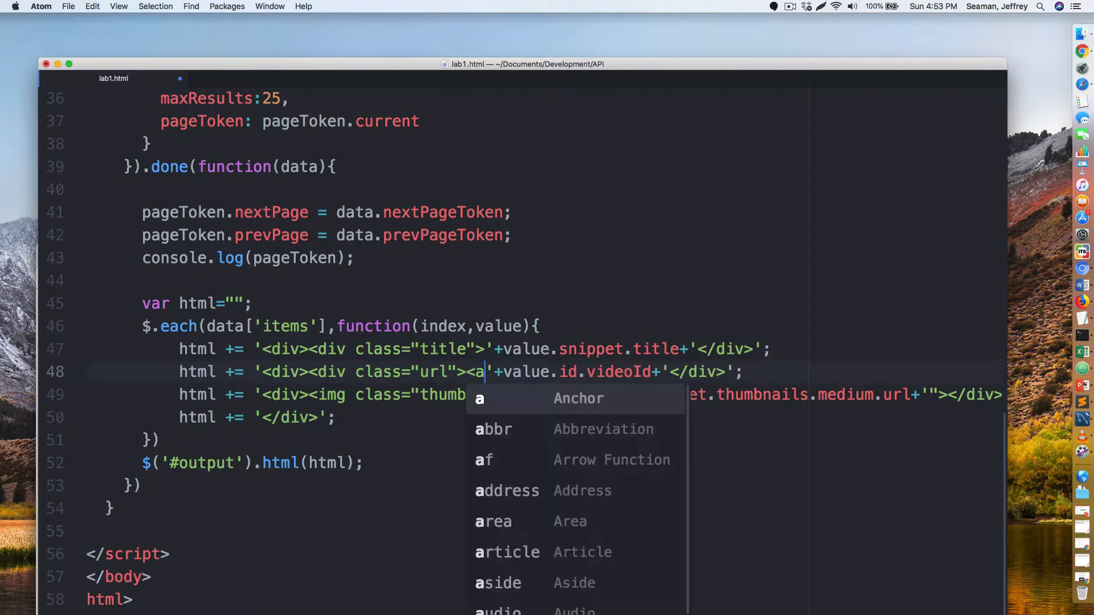
pyautogui.write('hre')
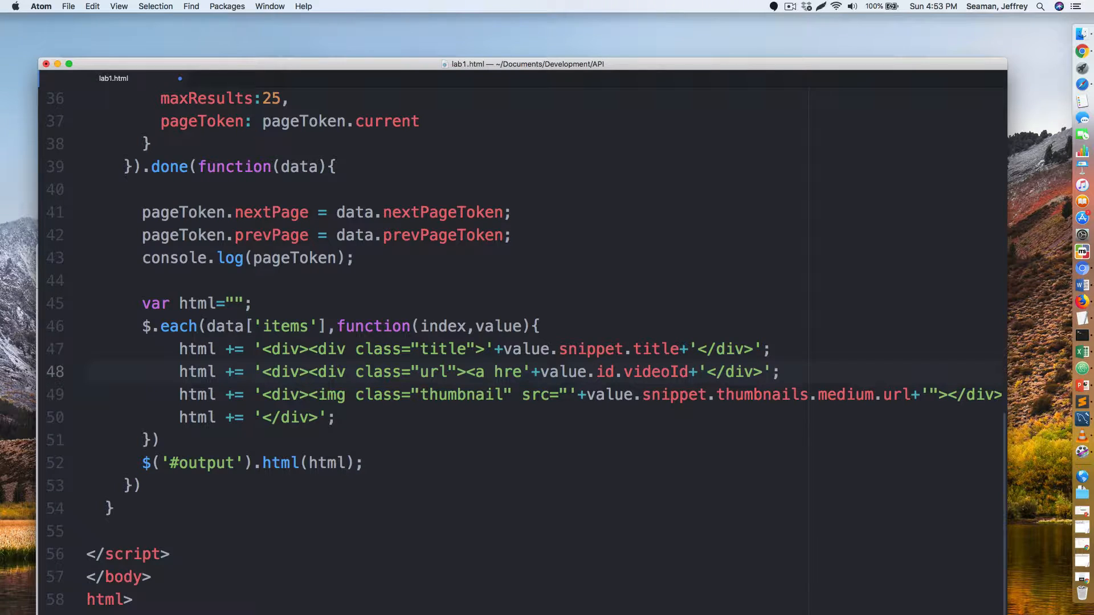
pyautogui.write('f')
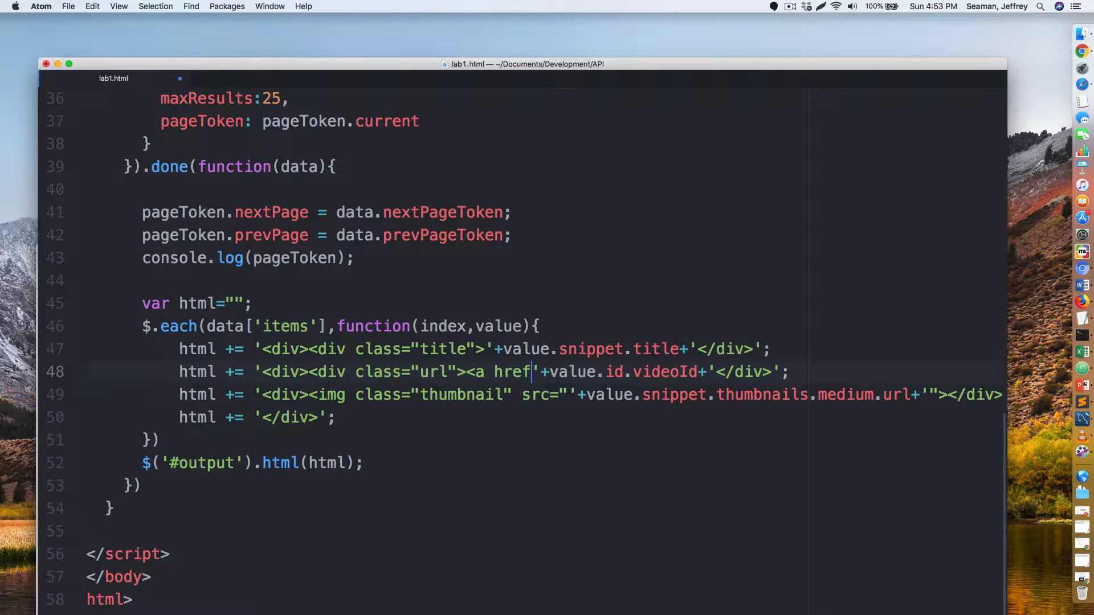
pyautogui.write('="')
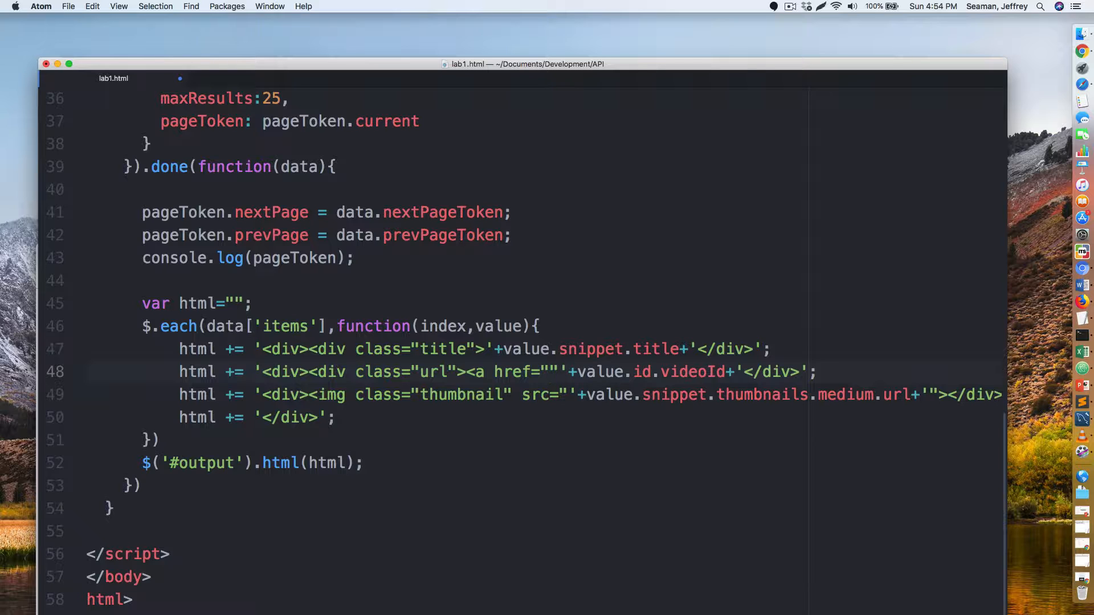
pyautogui.write('https://')
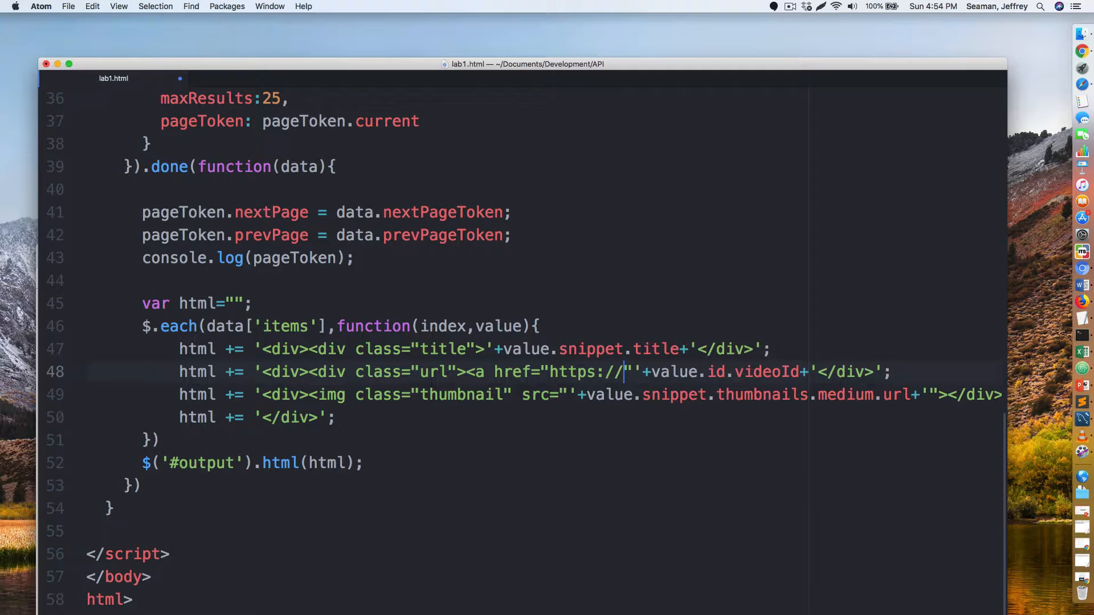
pyautogui.write('www.youtu')
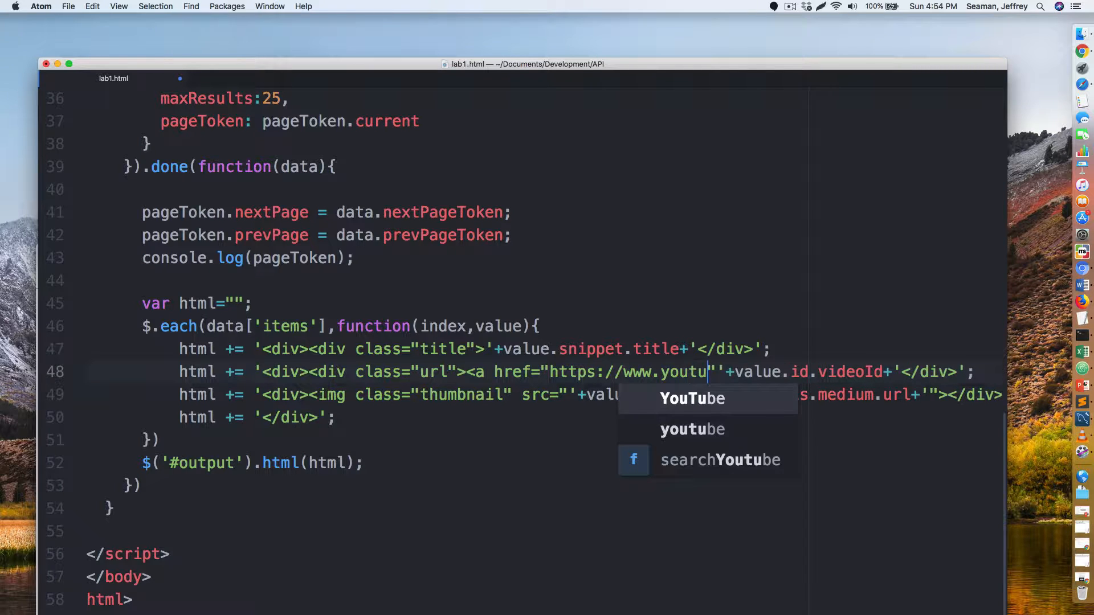
pyautogui.write('be.com/w')
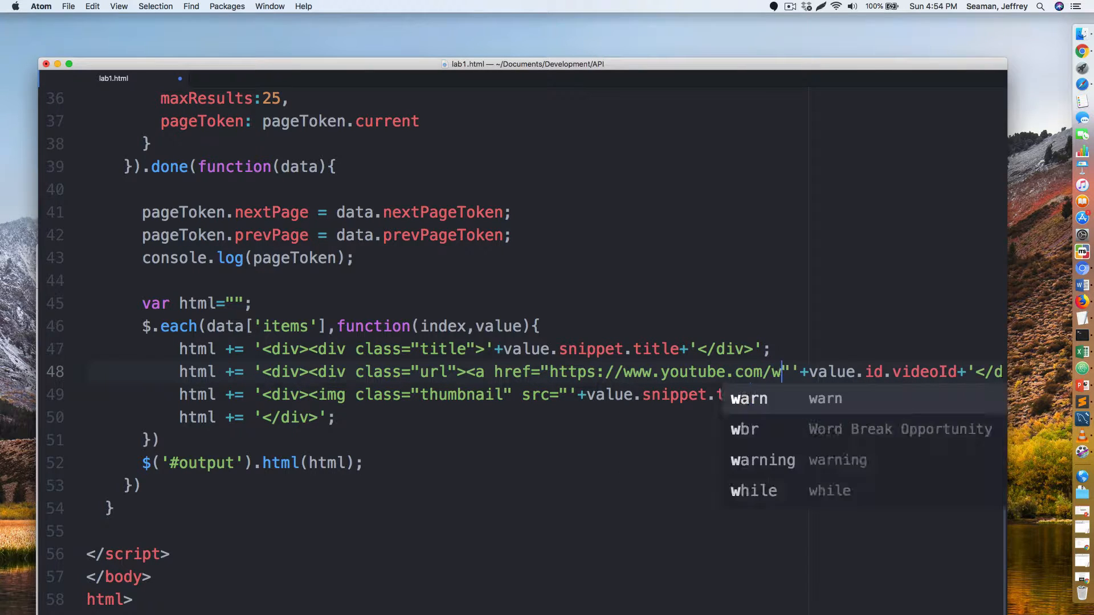
pyautogui.write('atch?')
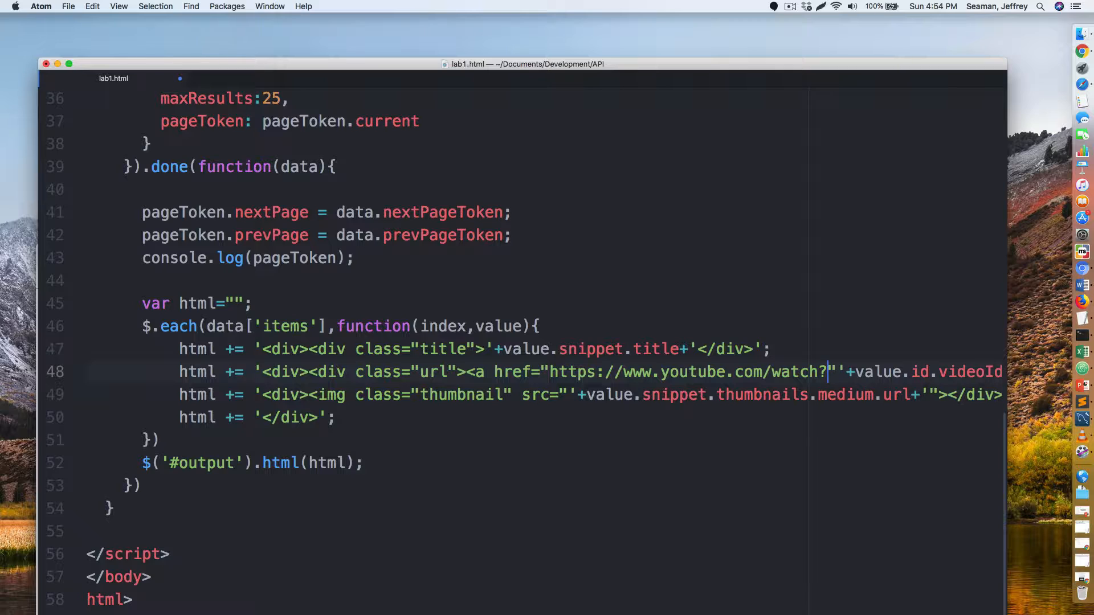
pyautogui.write('v=')
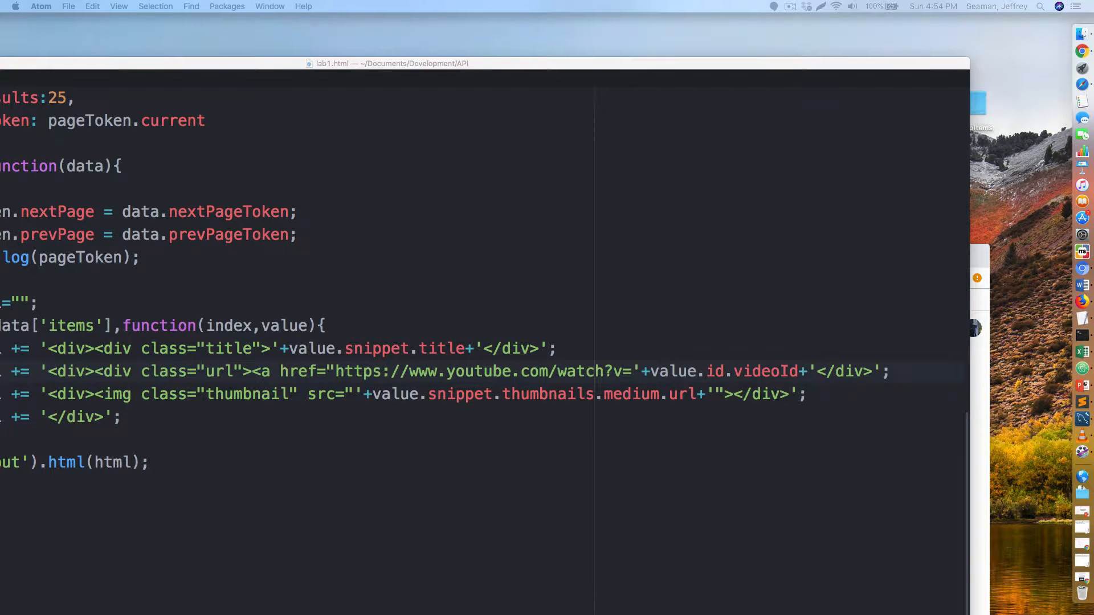
pyautogui.moveTo(820, 368)
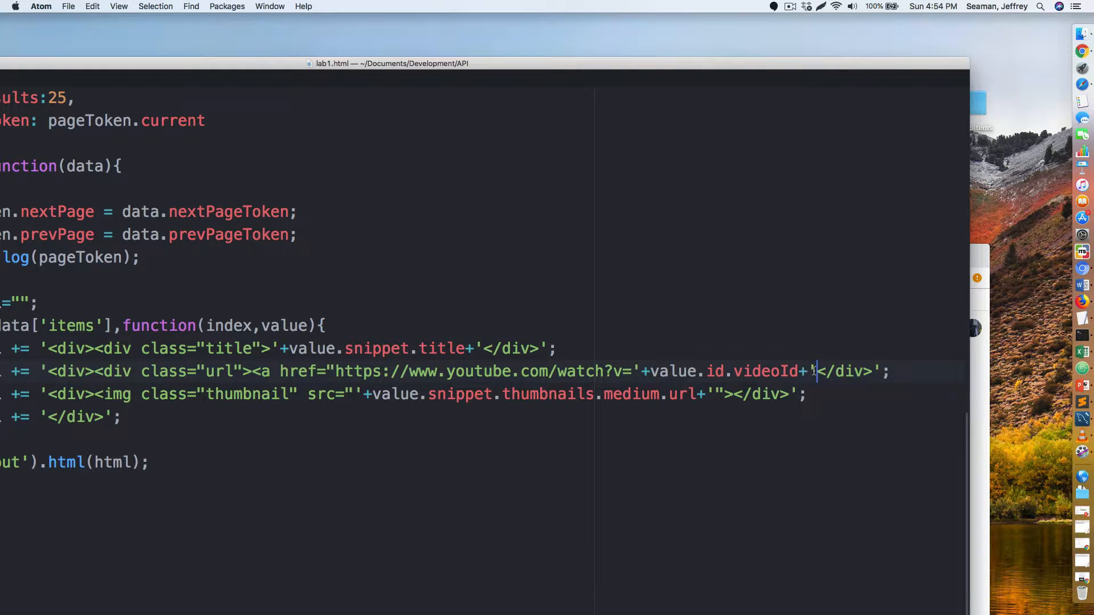
# - Close the href value, add target=_blank, and end the opening anchor tag
pyautogui.write('\'"')
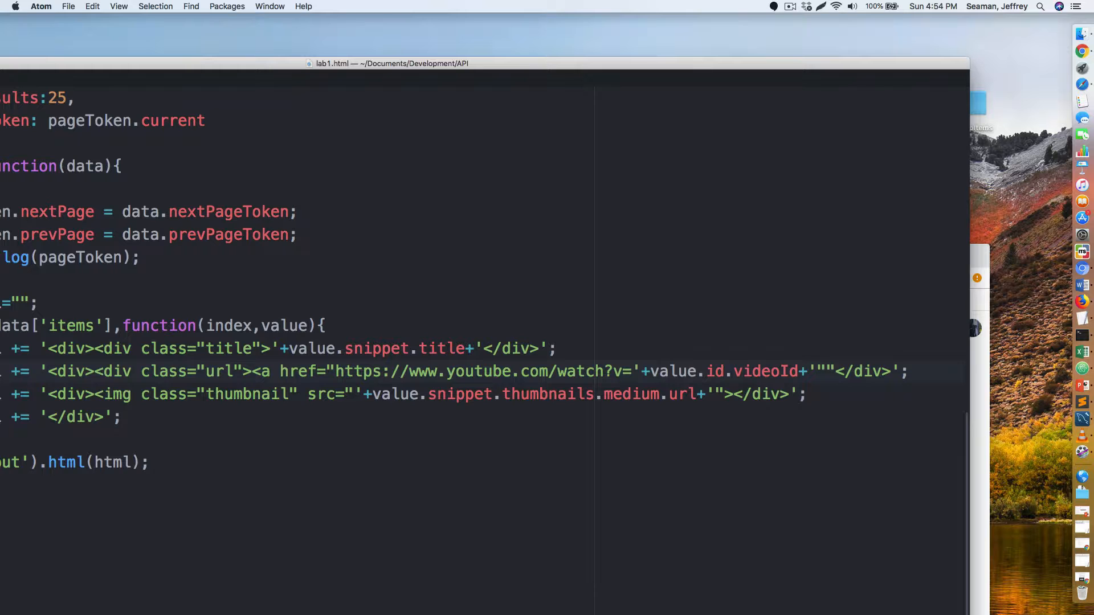
pyautogui.write('target=_')
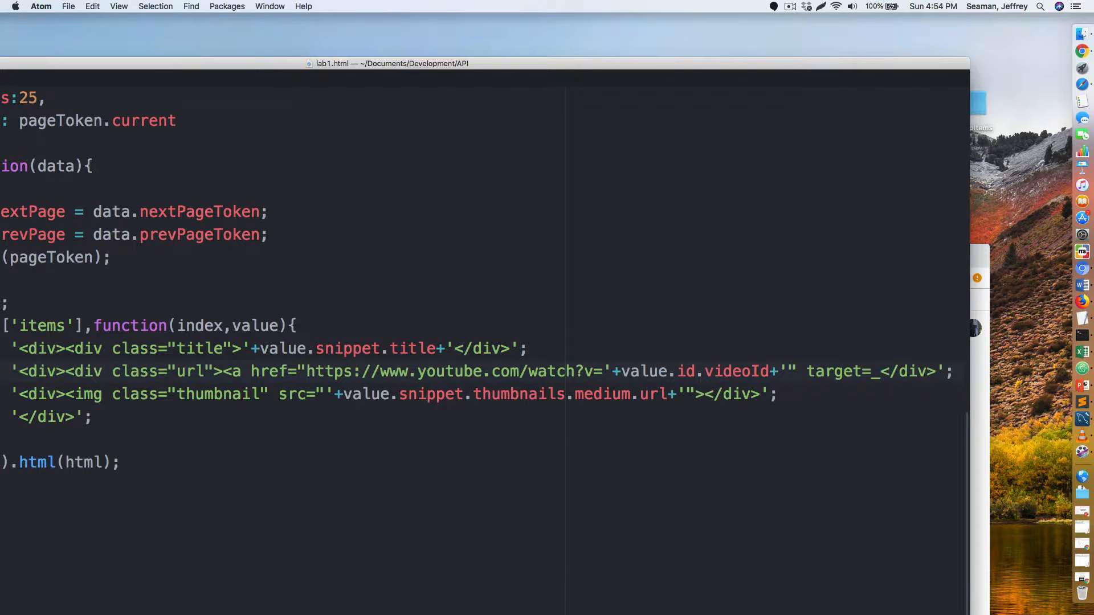
pyautogui.write('blank')
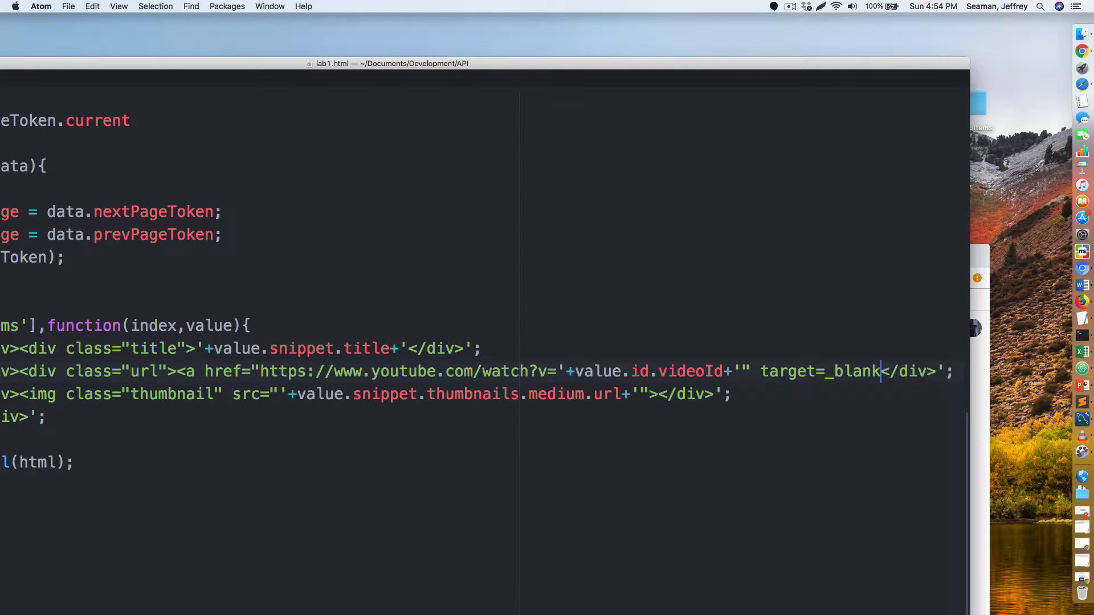
pyautogui.write('>')
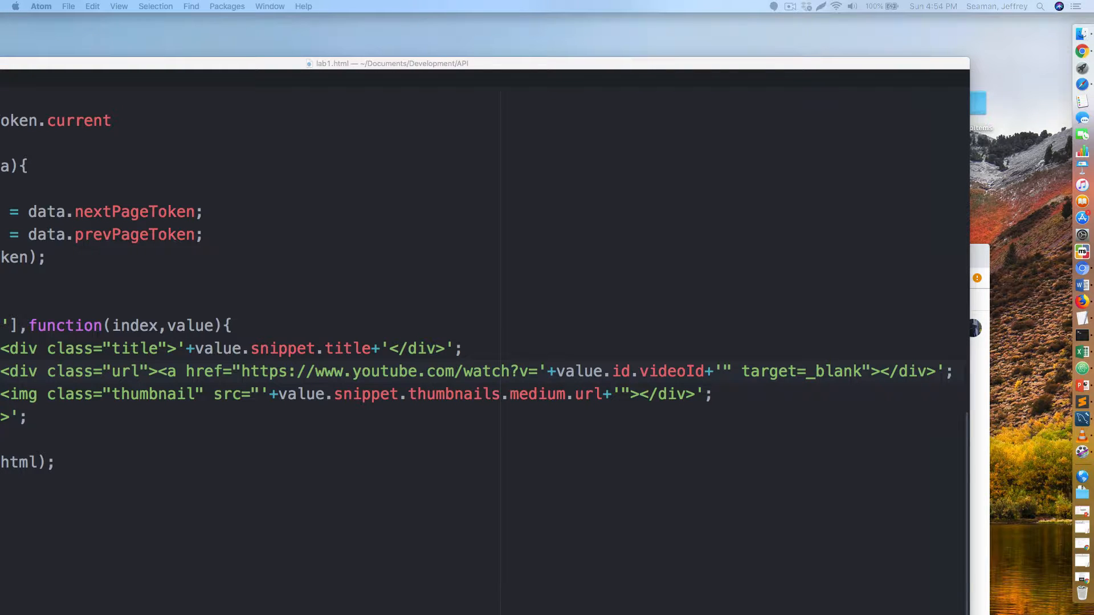
pyautogui.moveTo(802, 388)
pyautogui.write("'+value.id.'")
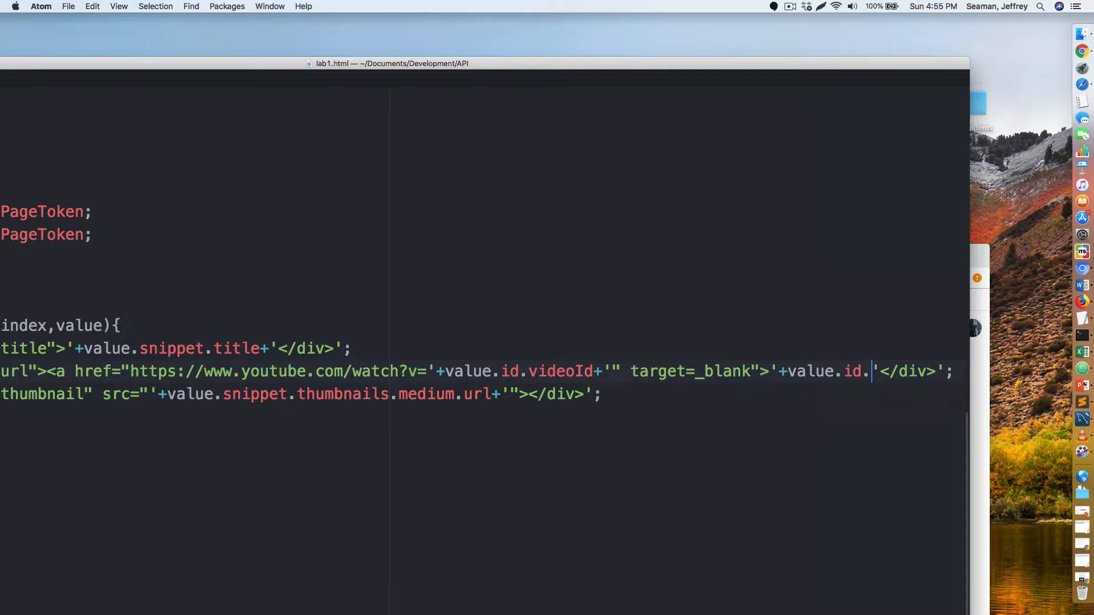
# - Use value.id.videoId as the link text, close it with </a>, then return to Chrome
pyautogui.write('videoId+')
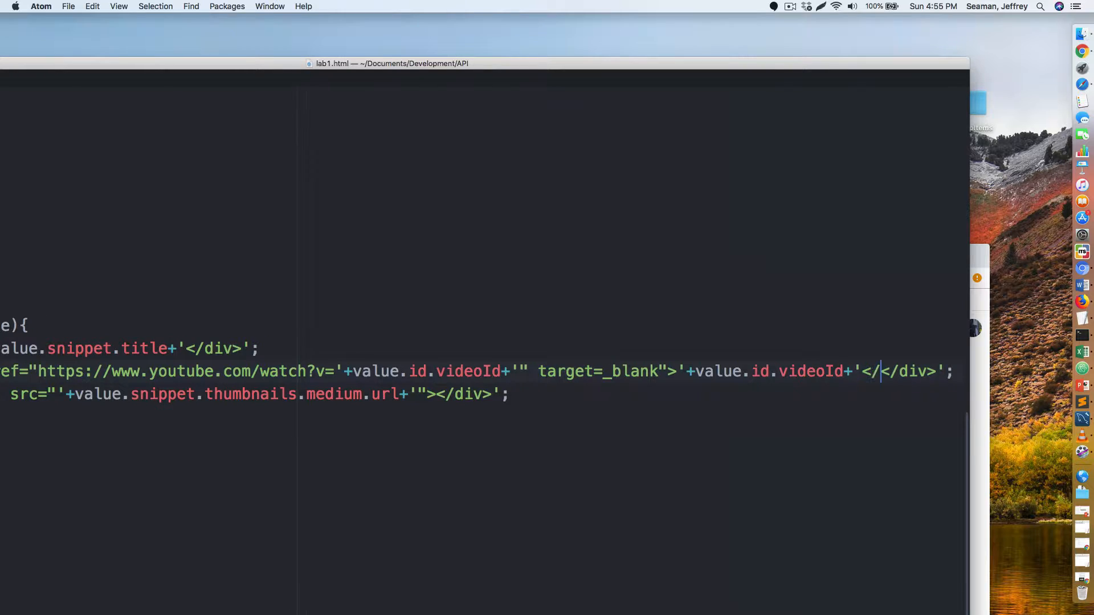
pyautogui.write('a>')
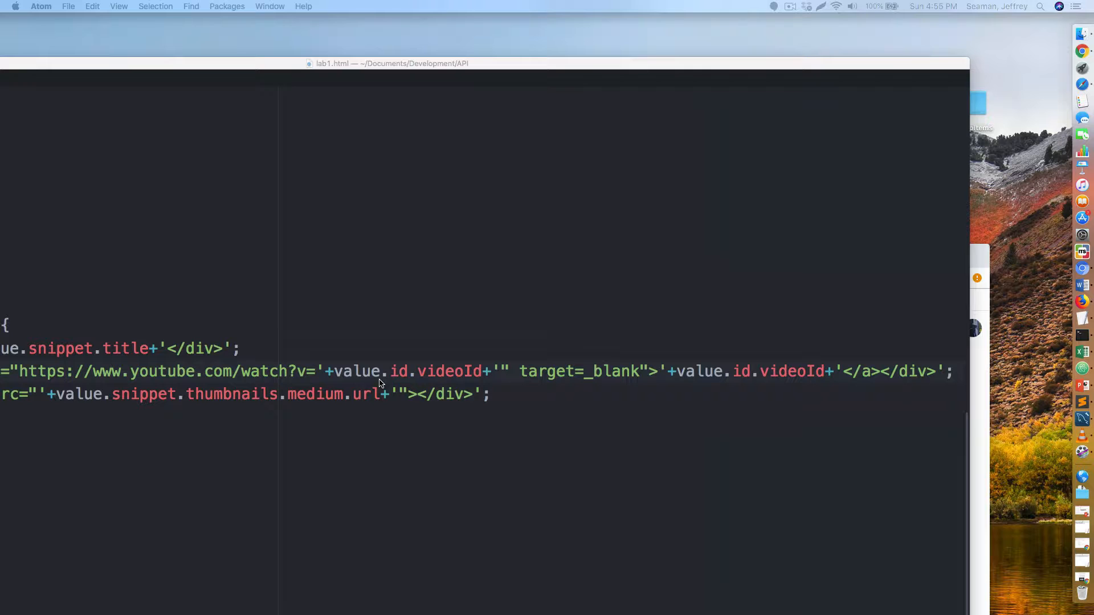
pyautogui.moveTo(363, 379)
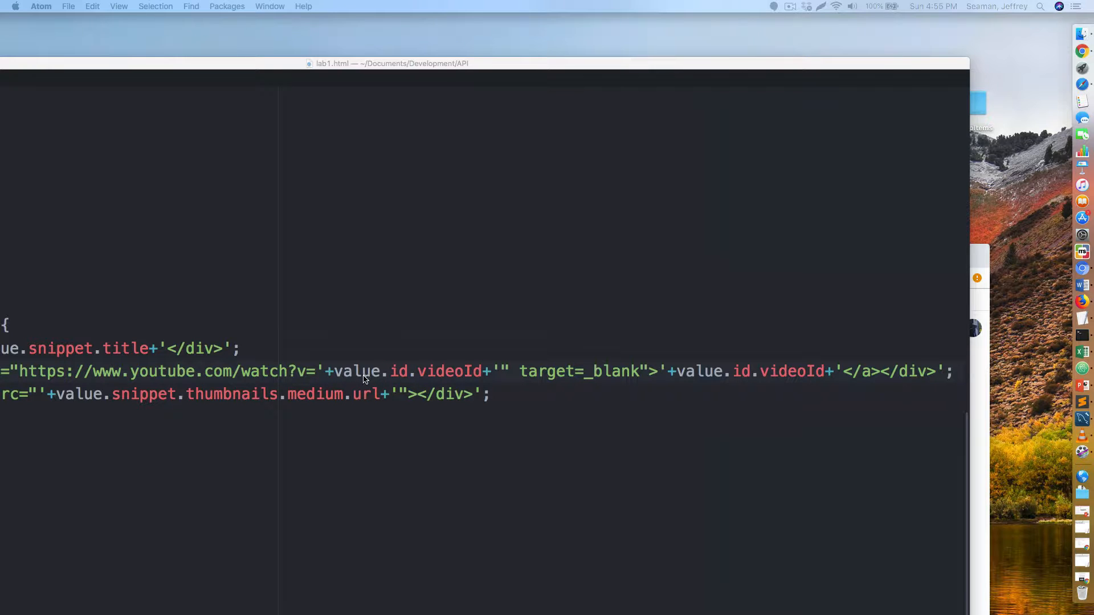
pyautogui.moveTo(415, 197)
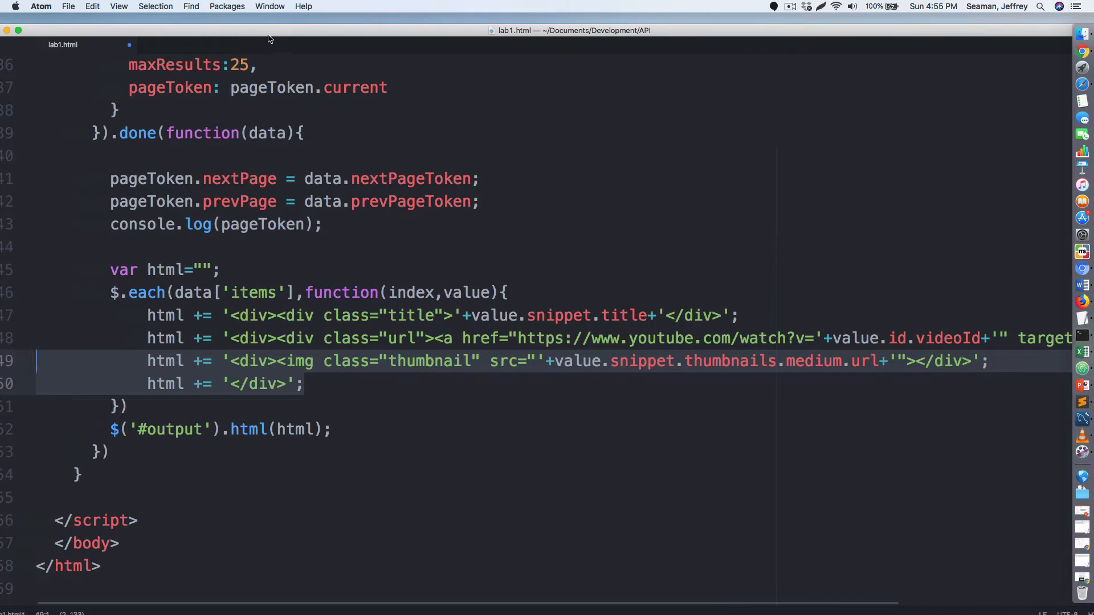
pyautogui.click(67, 6)
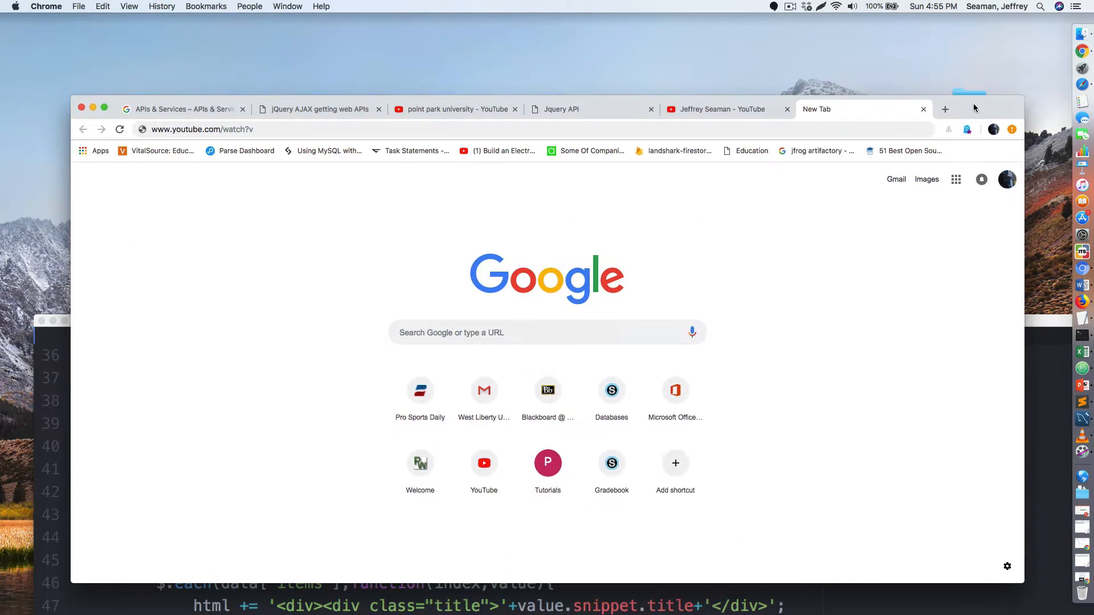
# - Close the blank tab, reload the lab page, and search for point park university
pyautogui.click(721, 109)
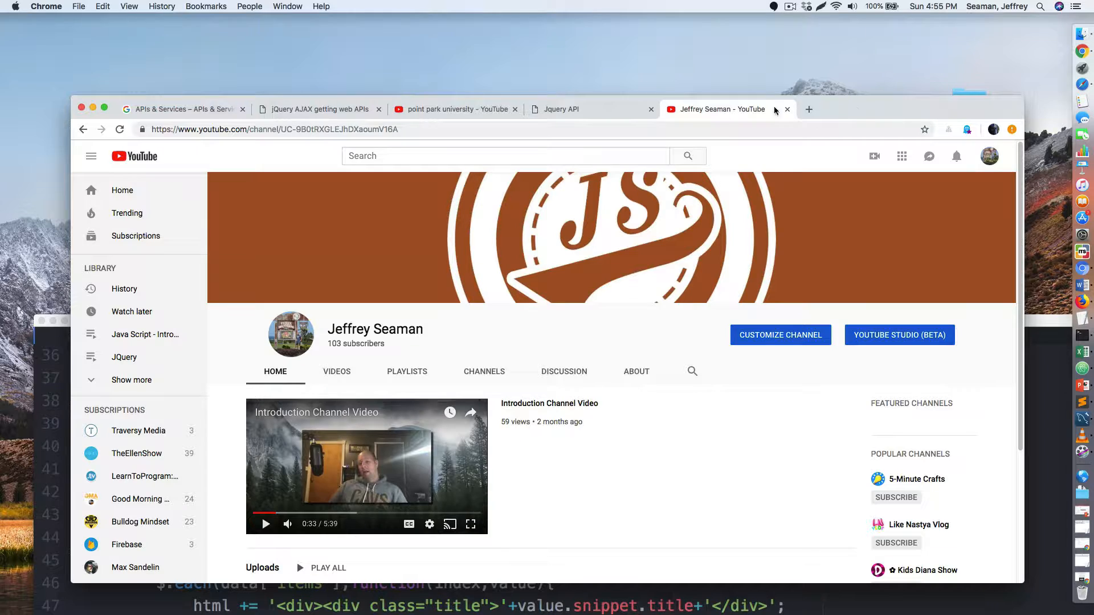
pyautogui.click(590, 108)
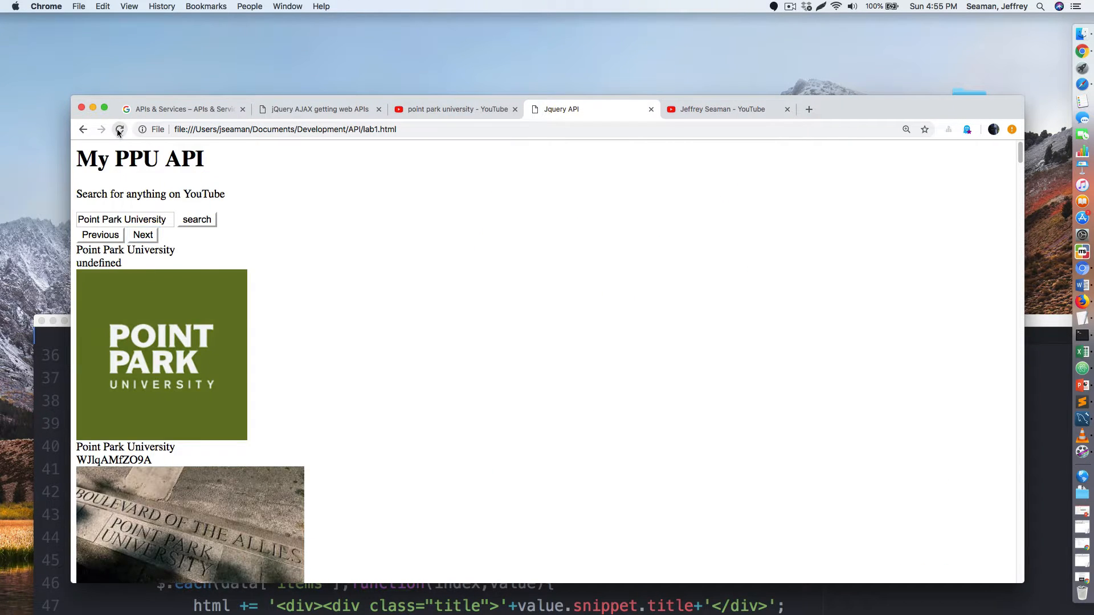
pyautogui.click(118, 129)
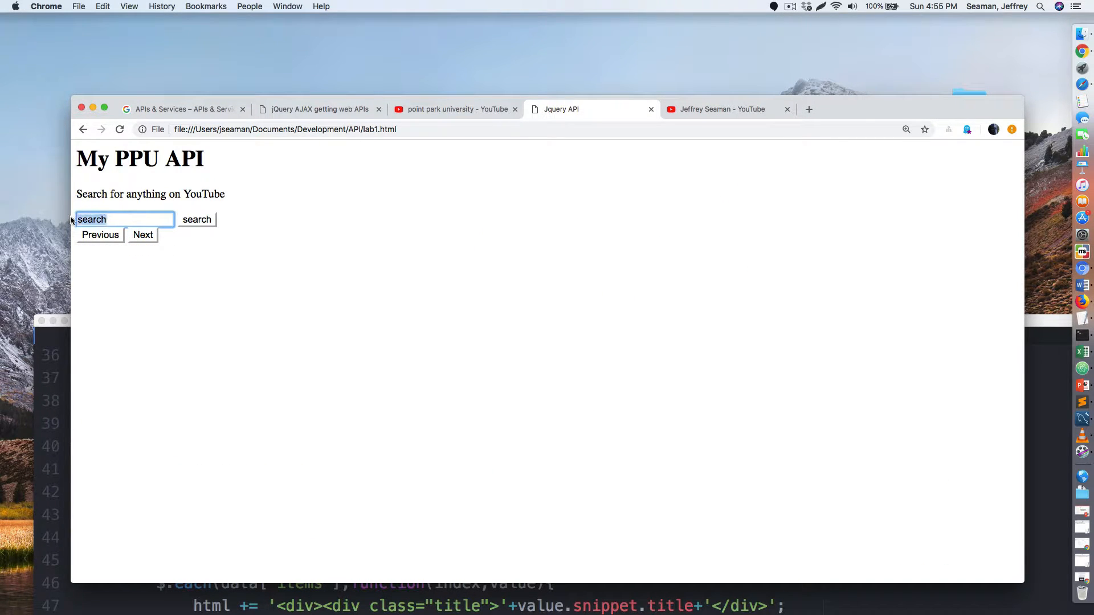
pyautogui.write('point park university')
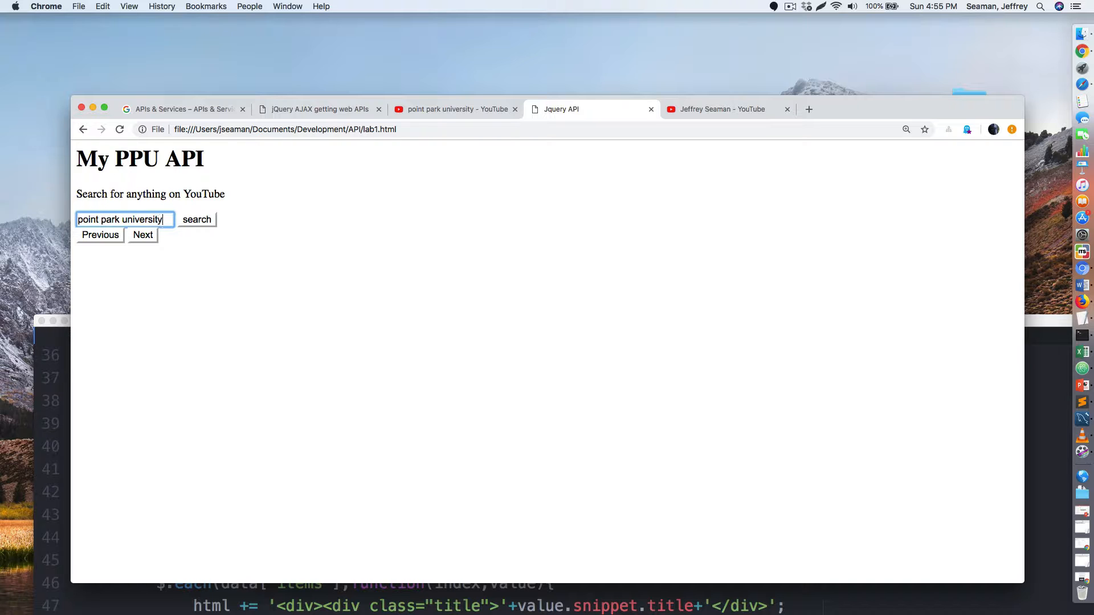
pyautogui.click(197, 219)
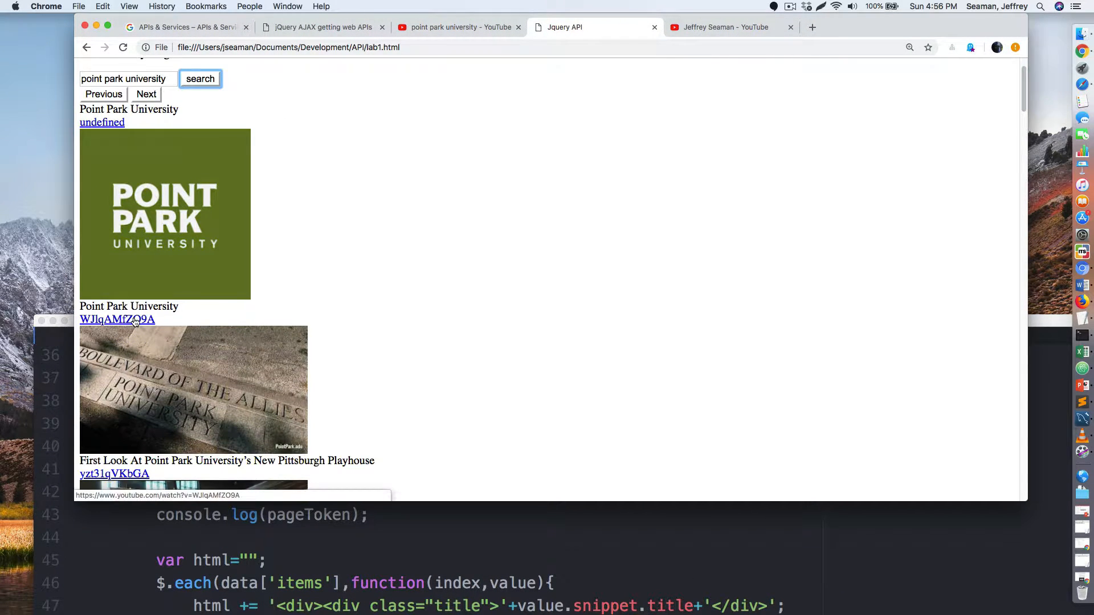
# - Scroll the results and open the last video's ID link on YouTube
pyautogui.click(118, 319)
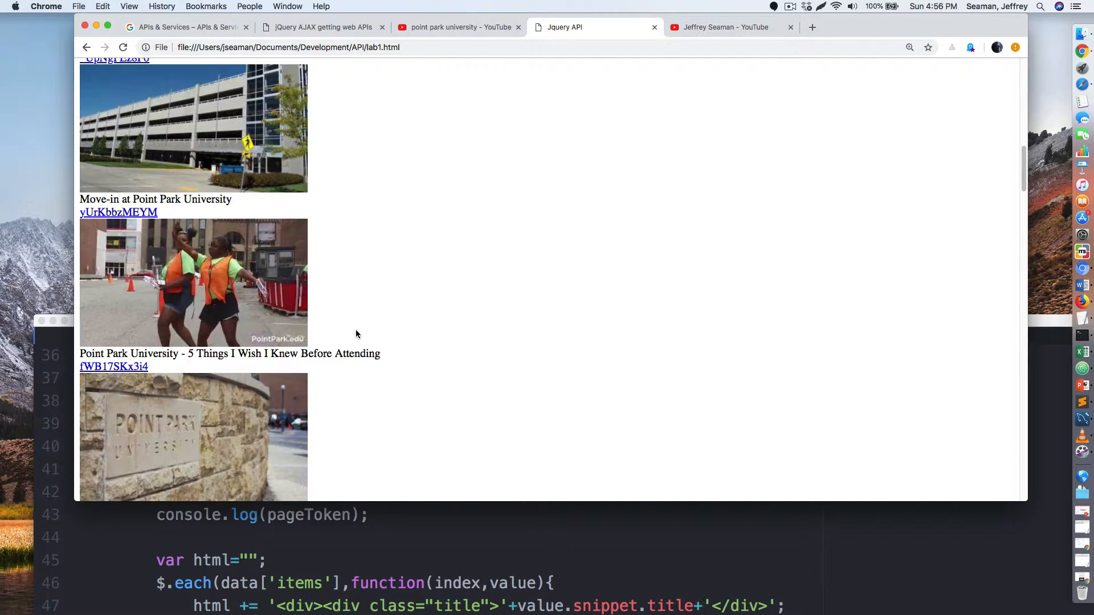
pyautogui.scroll(-3)
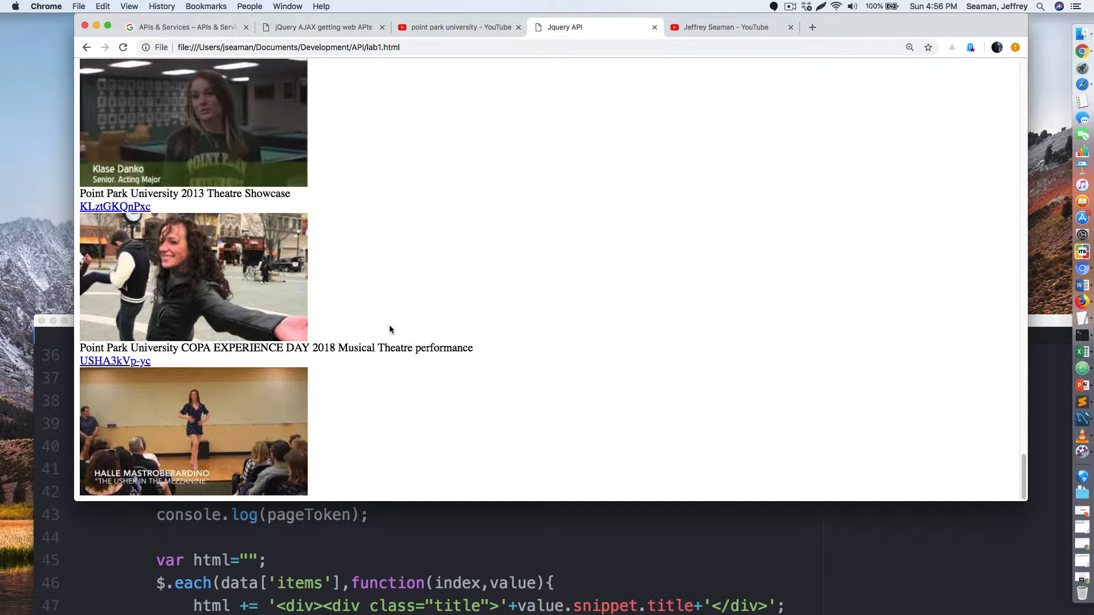
pyautogui.moveTo(225, 336)
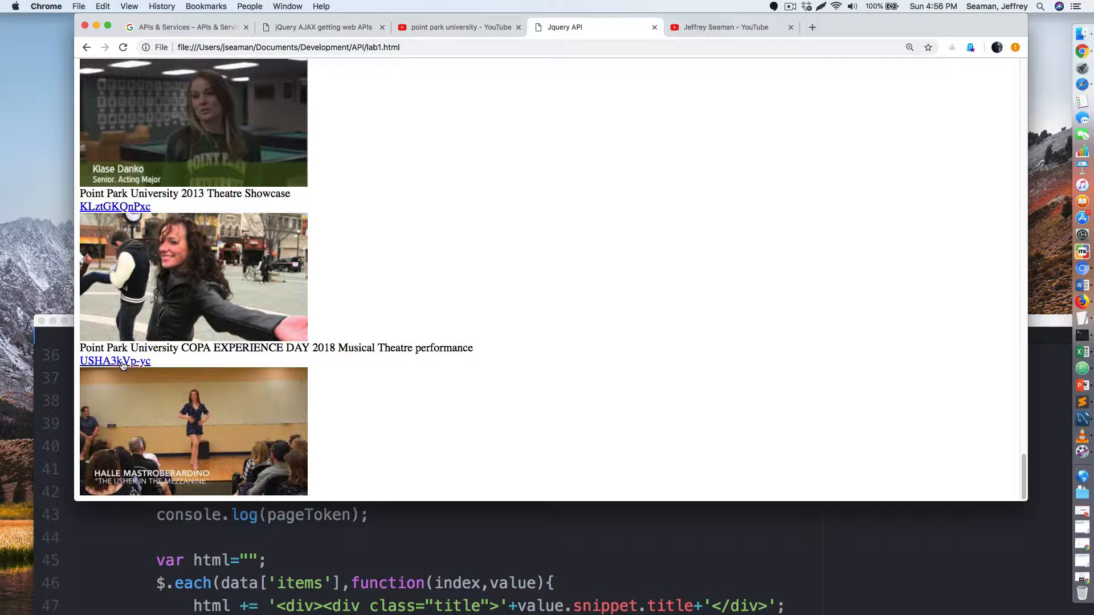
pyautogui.click(115, 360)
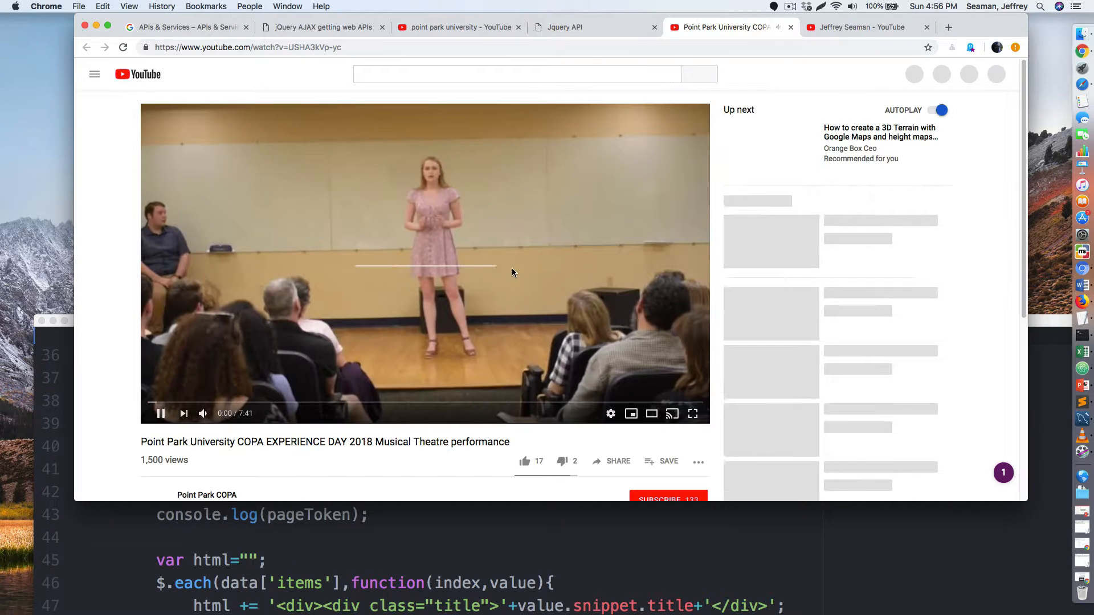
# - Close the YouTube tab and test the Next and Previous buttons on the results
pyautogui.click(594, 26)
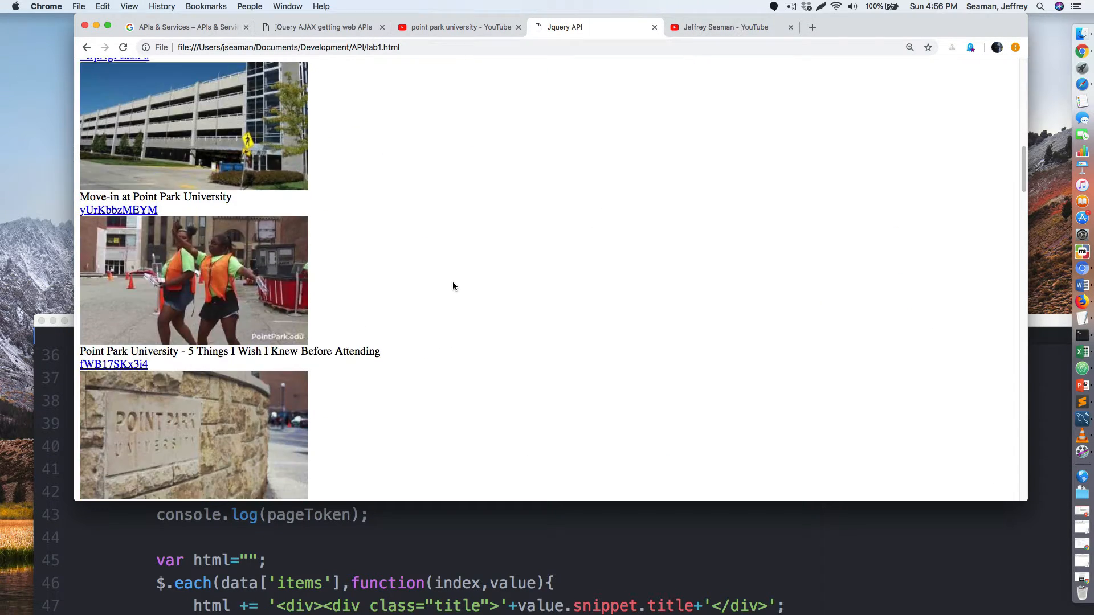
pyautogui.scroll(-3)
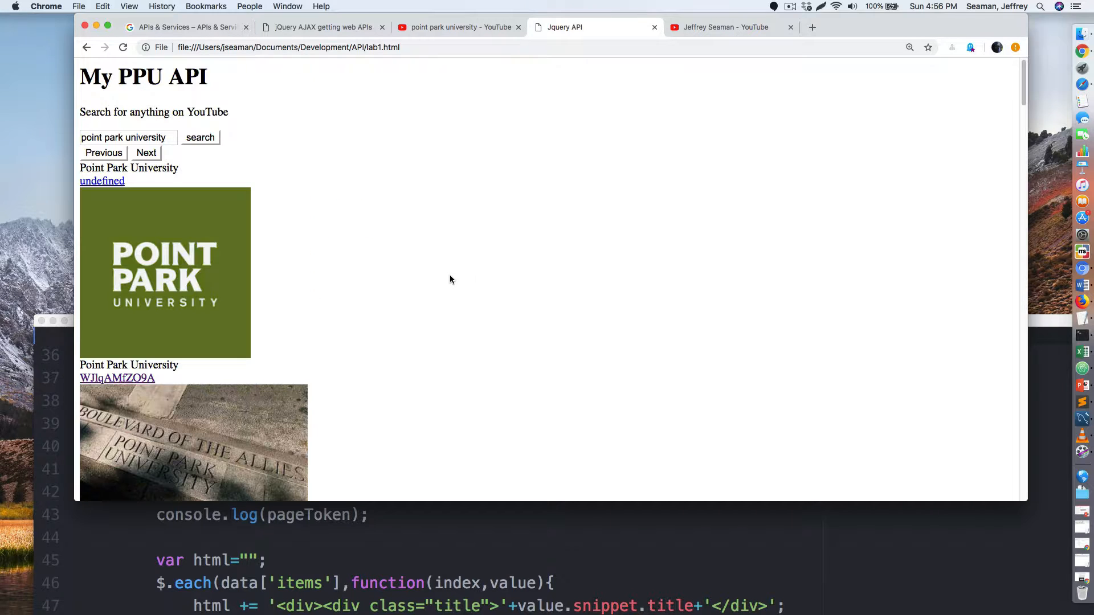
pyautogui.click(146, 152)
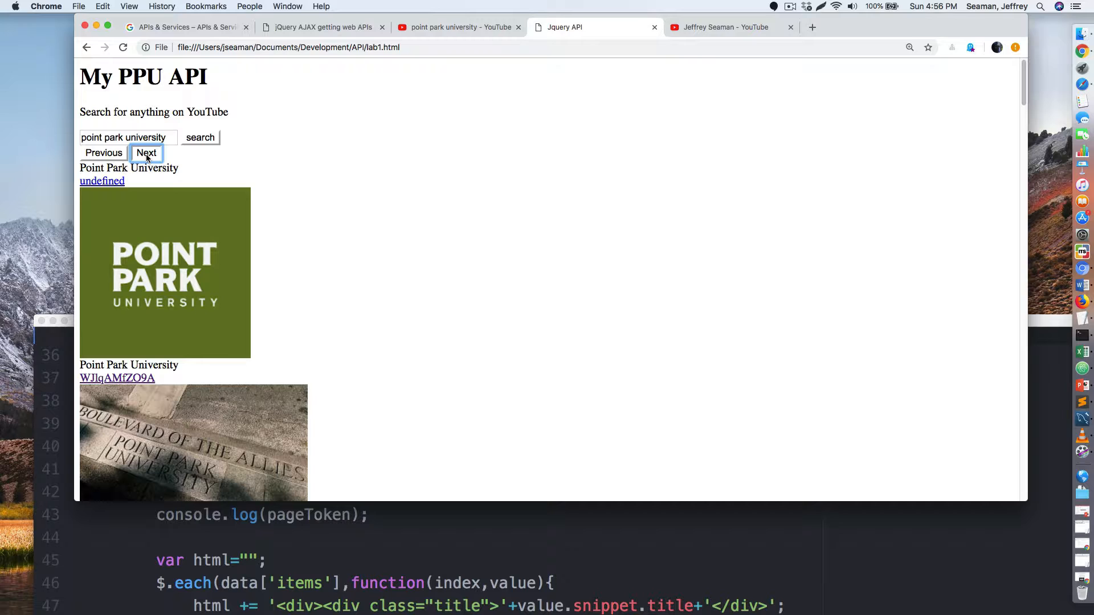
pyautogui.click(103, 153)
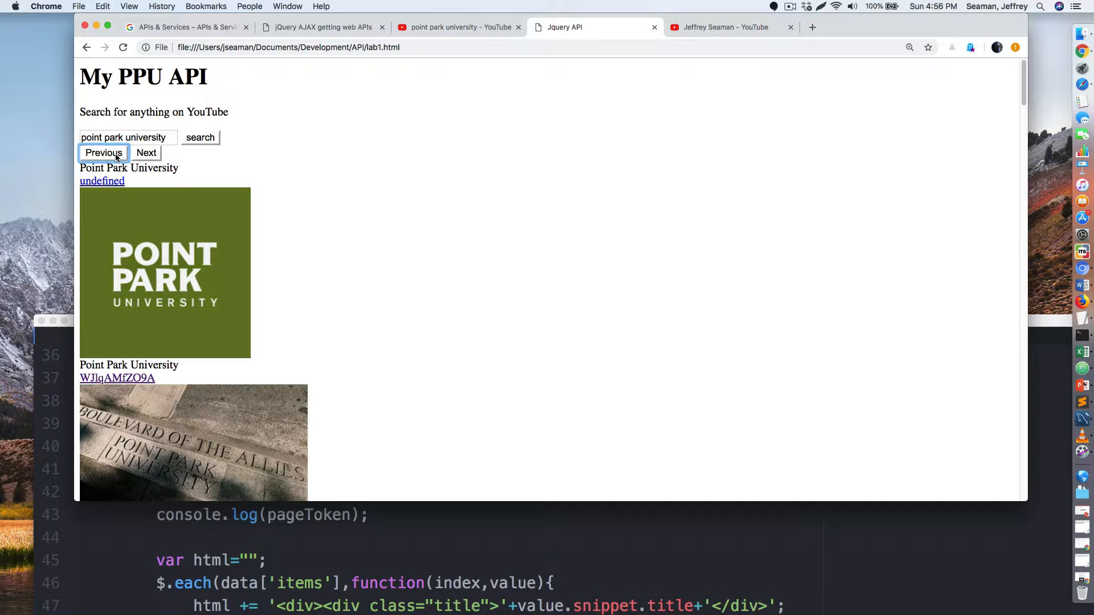
pyautogui.click(147, 152)
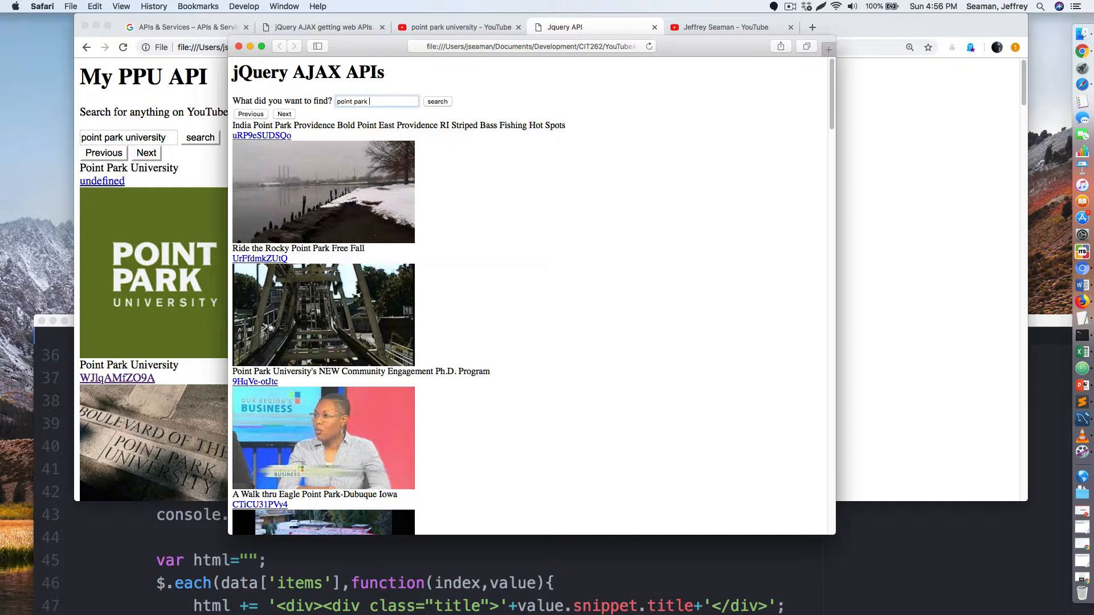
# - Search point park university on Safari's reference page and load three more result pages
pyautogui.write('university')
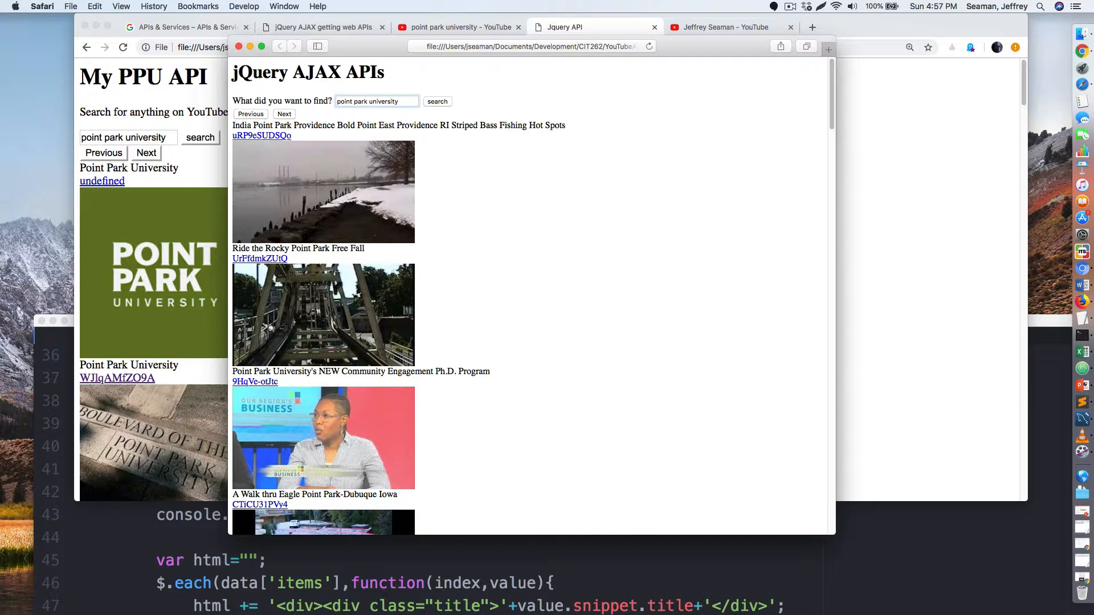
pyautogui.click(284, 114)
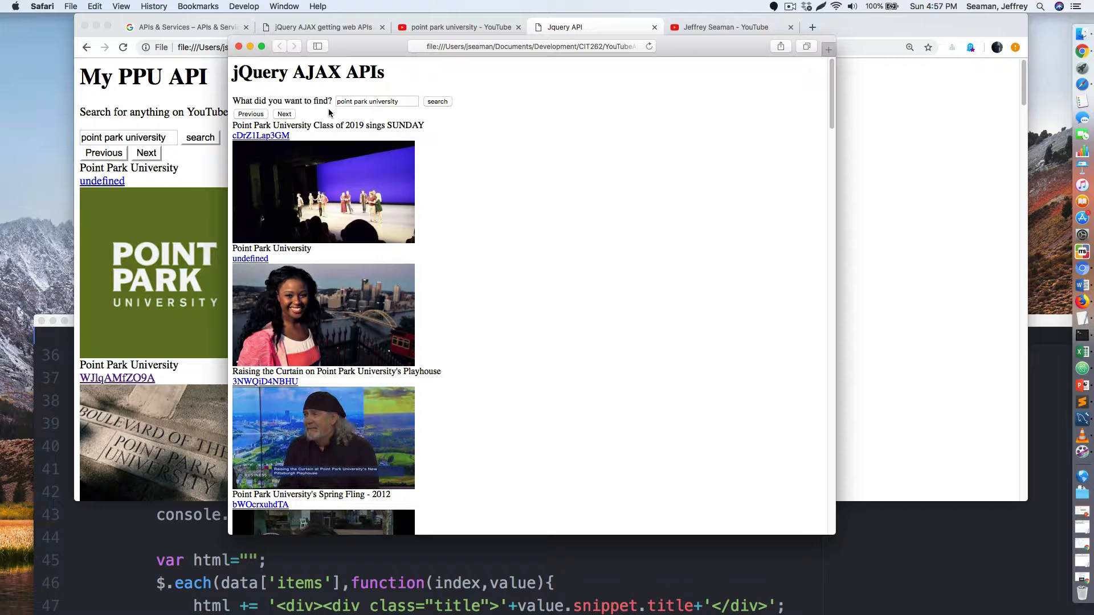
pyautogui.click(284, 114)
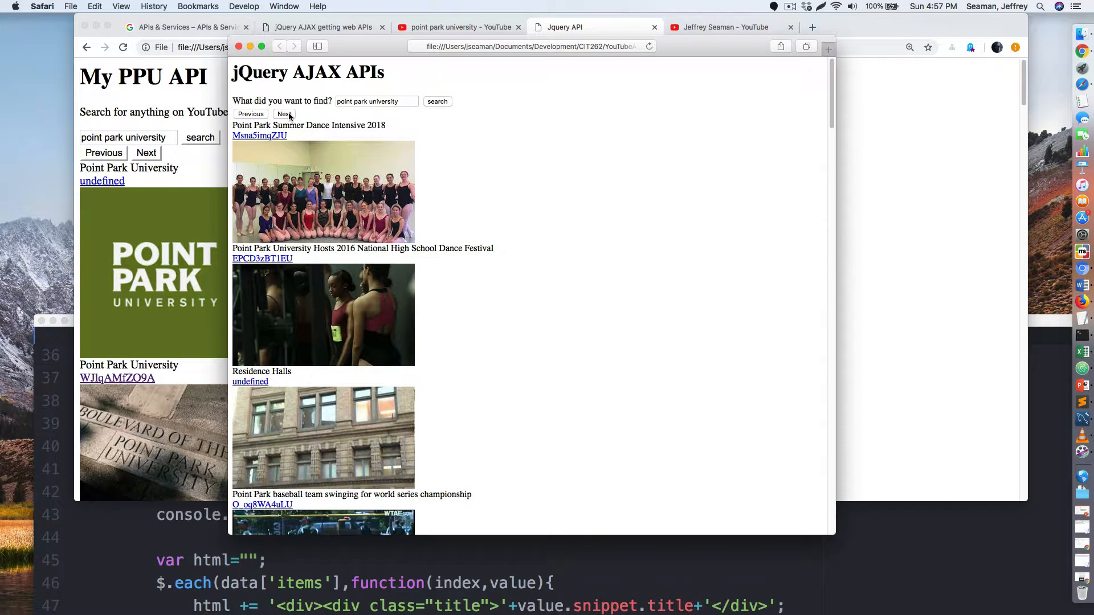
pyautogui.click(283, 113)
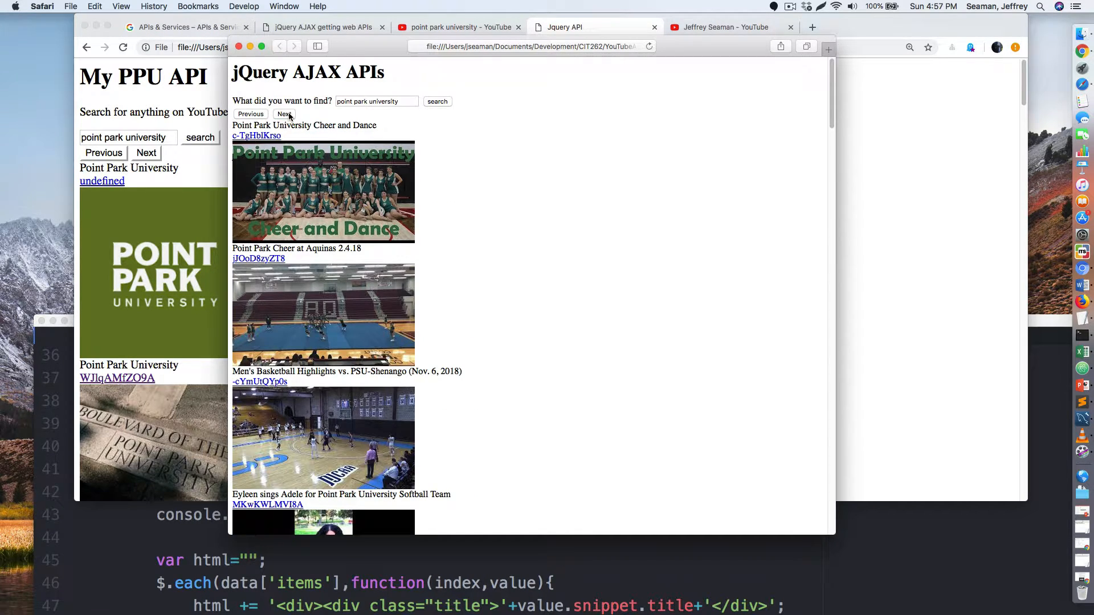
pyautogui.click(284, 114)
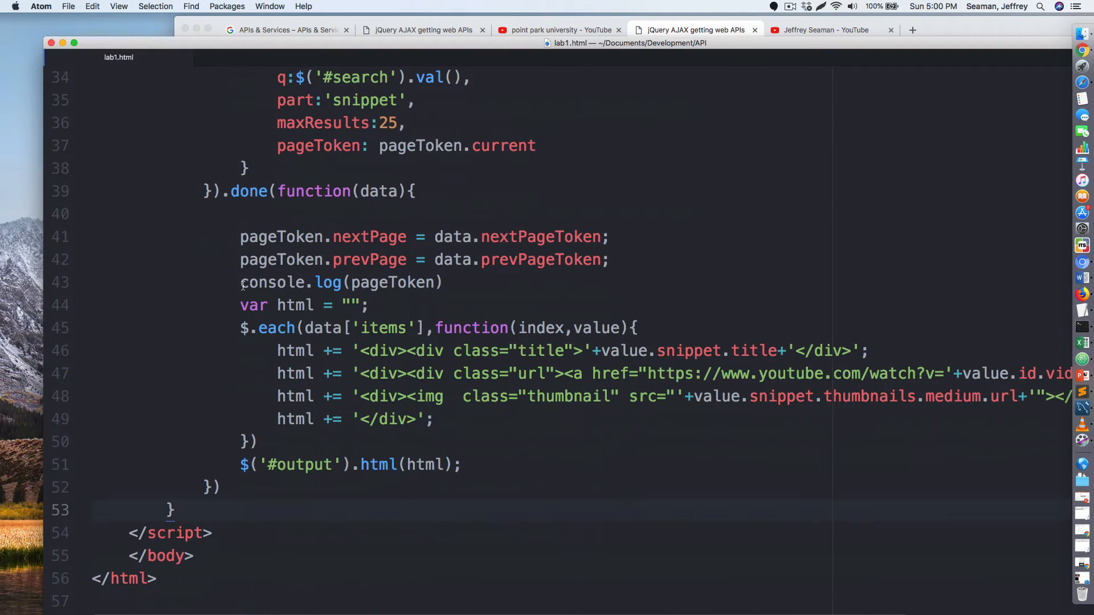
pyautogui.scroll(3)
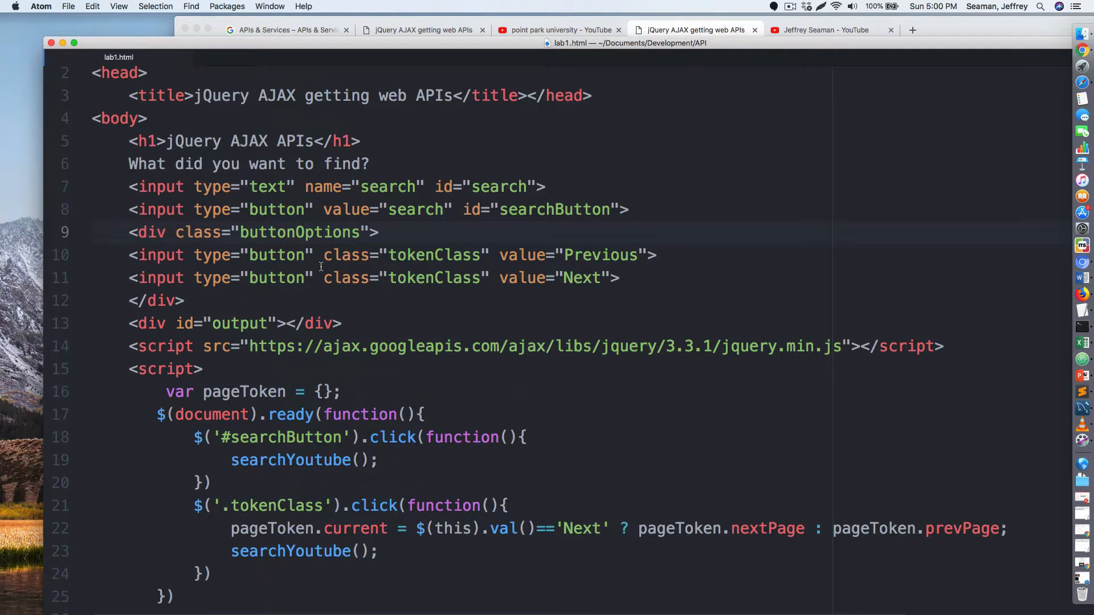
pyautogui.scroll(-3)
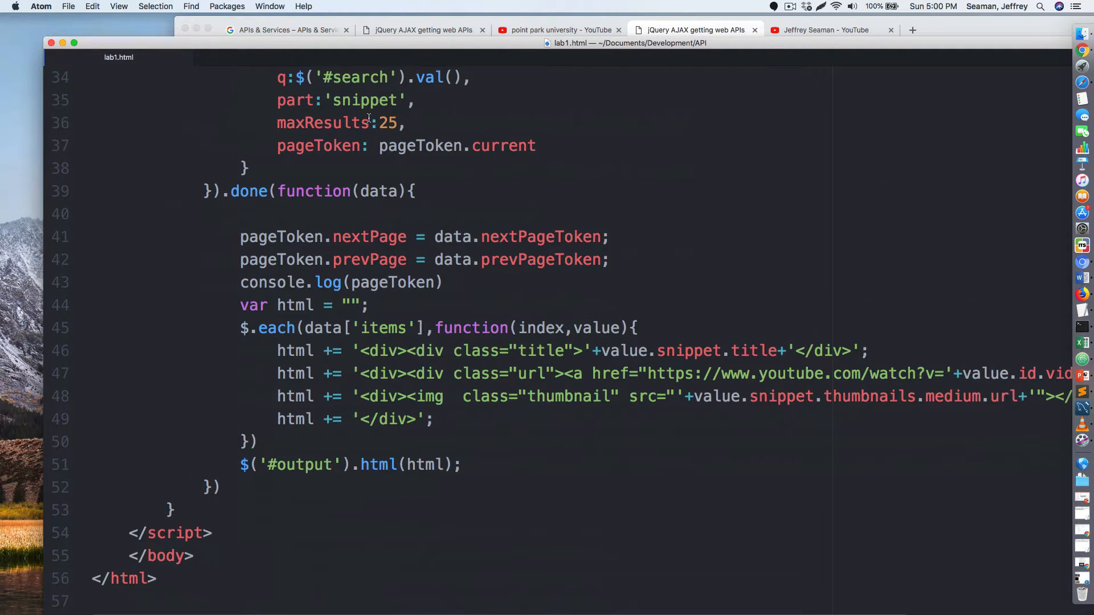
# - Search lab1.html for 'Point Park University' in Chrome
pyautogui.click(693, 29)
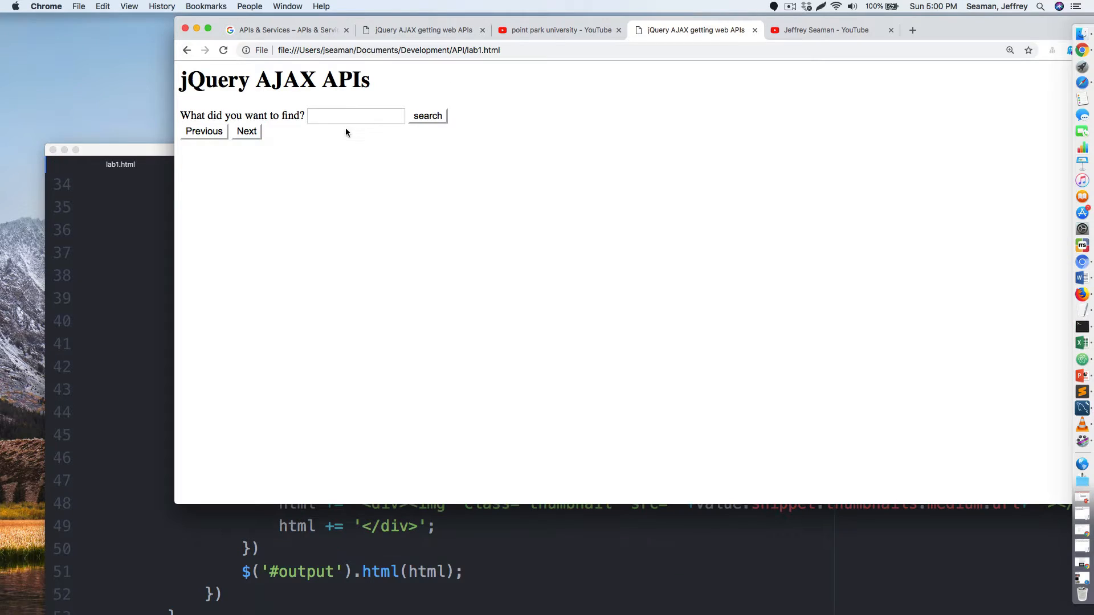
pyautogui.write('Poi')
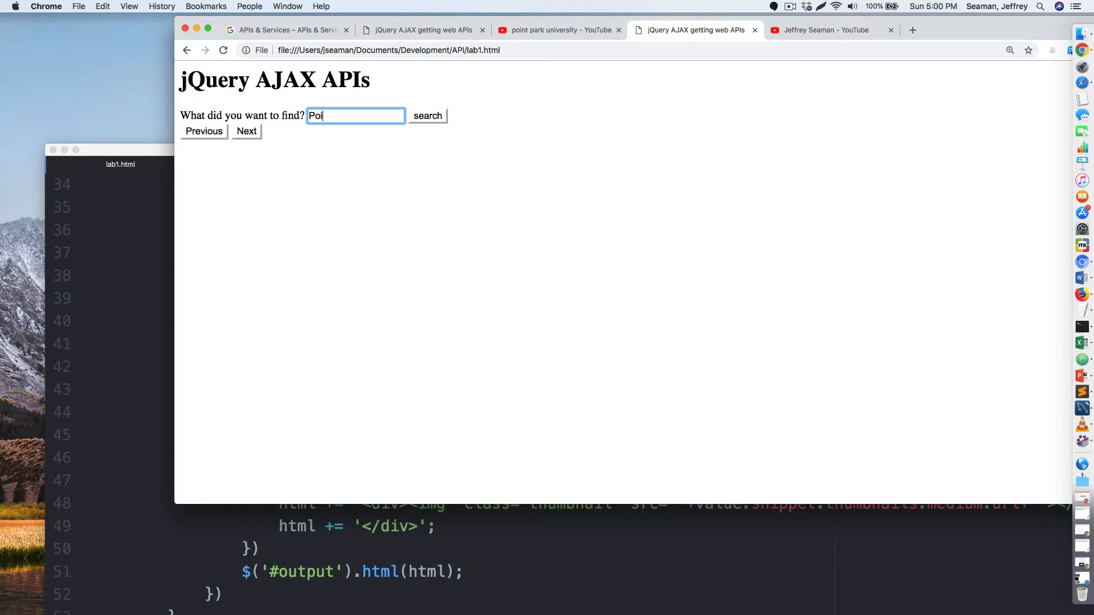
pyautogui.write('Point Park Univer')
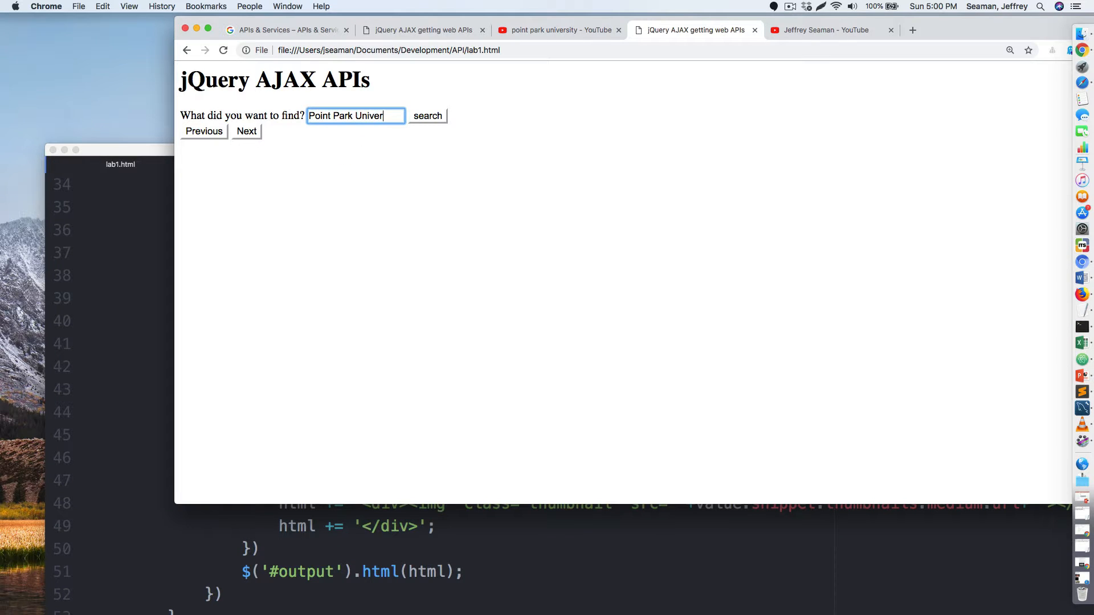
pyautogui.click(427, 115)
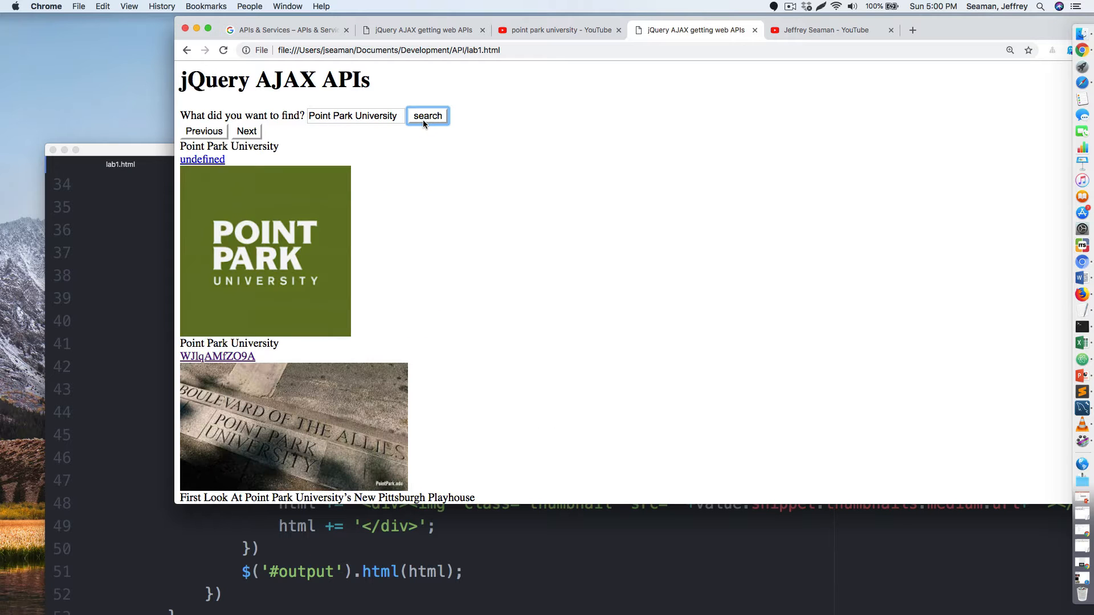
# - Page forward through three further pages of video results with Next
pyautogui.click(246, 131)
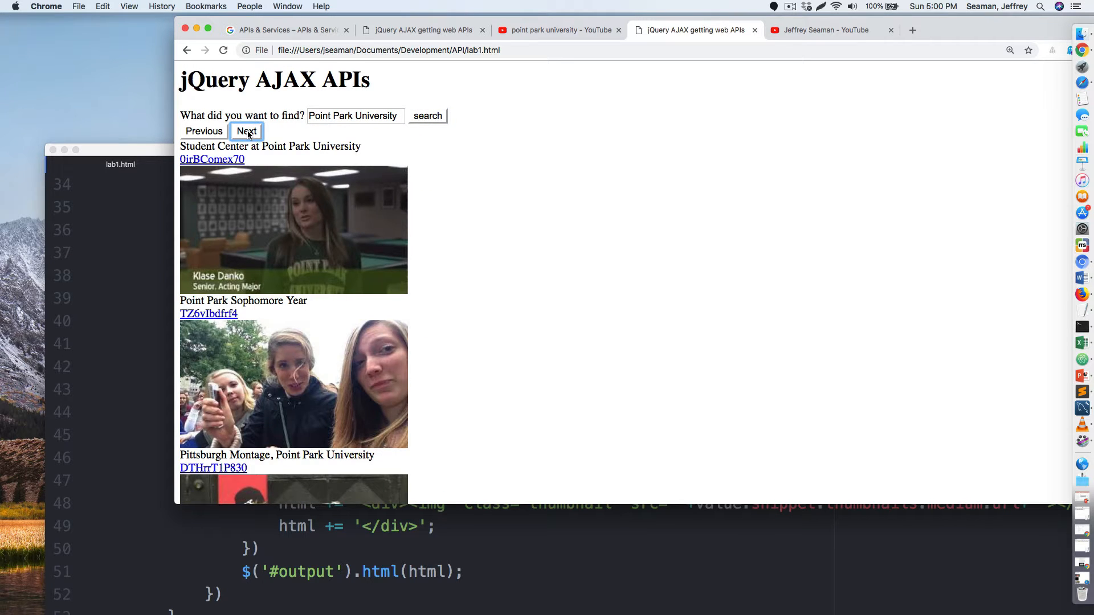
pyautogui.click(246, 131)
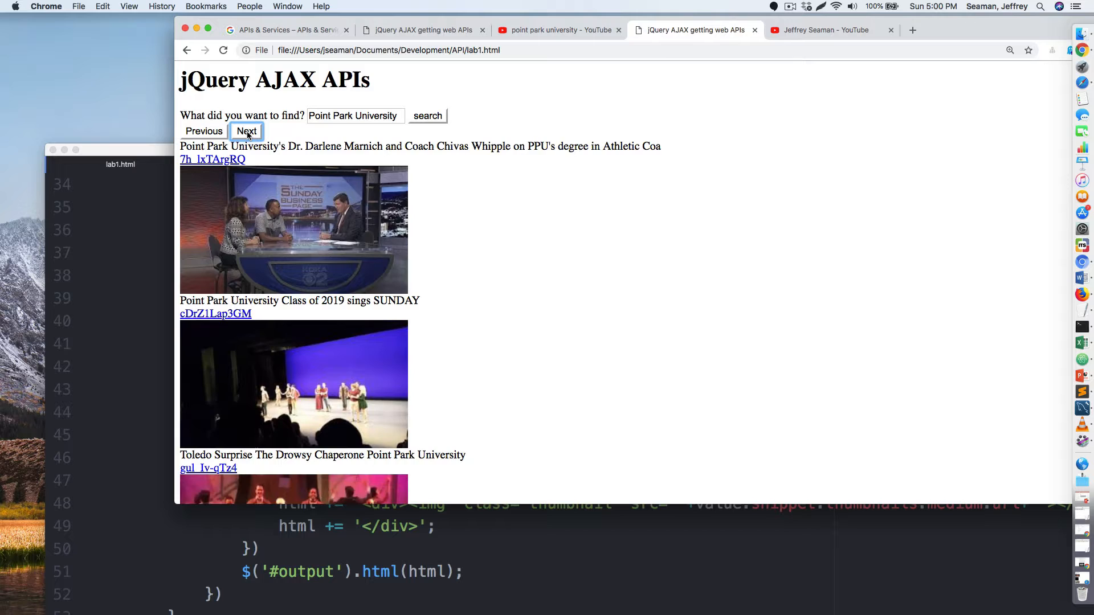
pyautogui.click(246, 131)
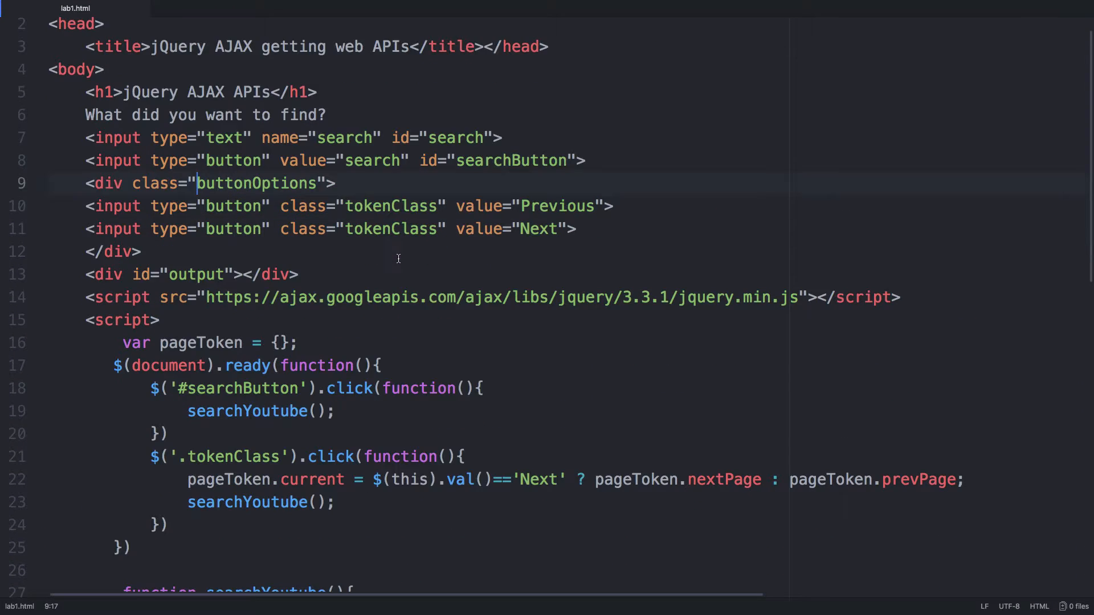
pyautogui.scroll(-3)
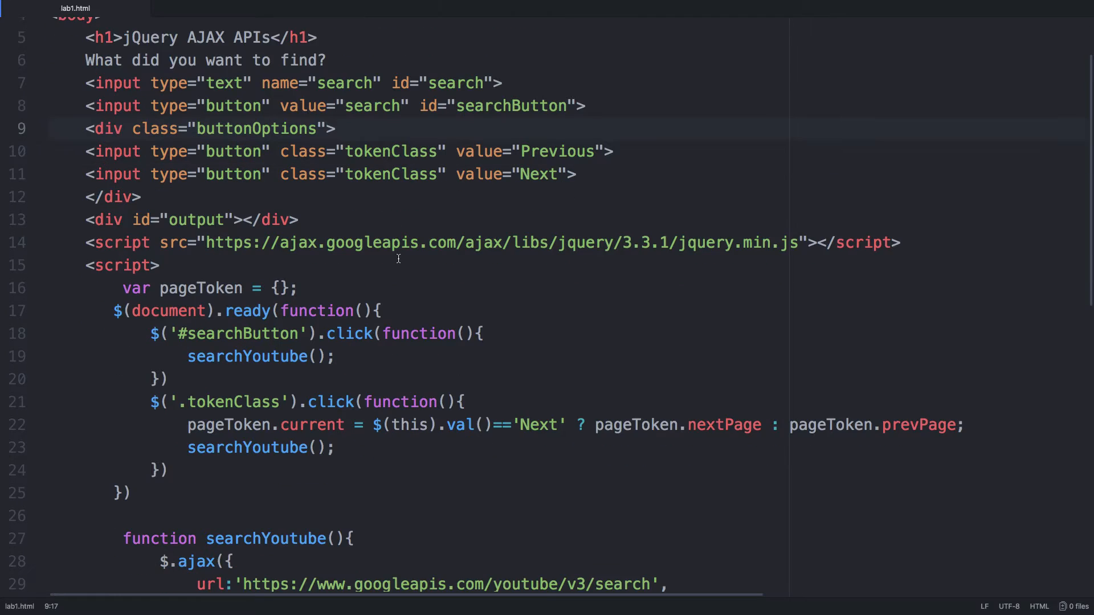
pyautogui.scroll(-3)
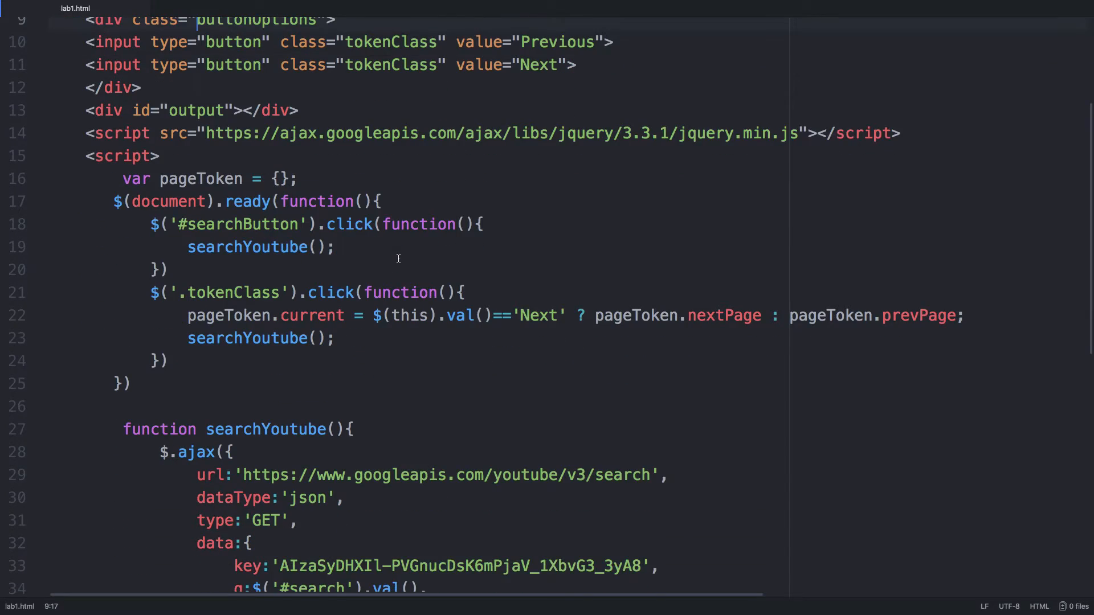
pyautogui.scroll(-3)
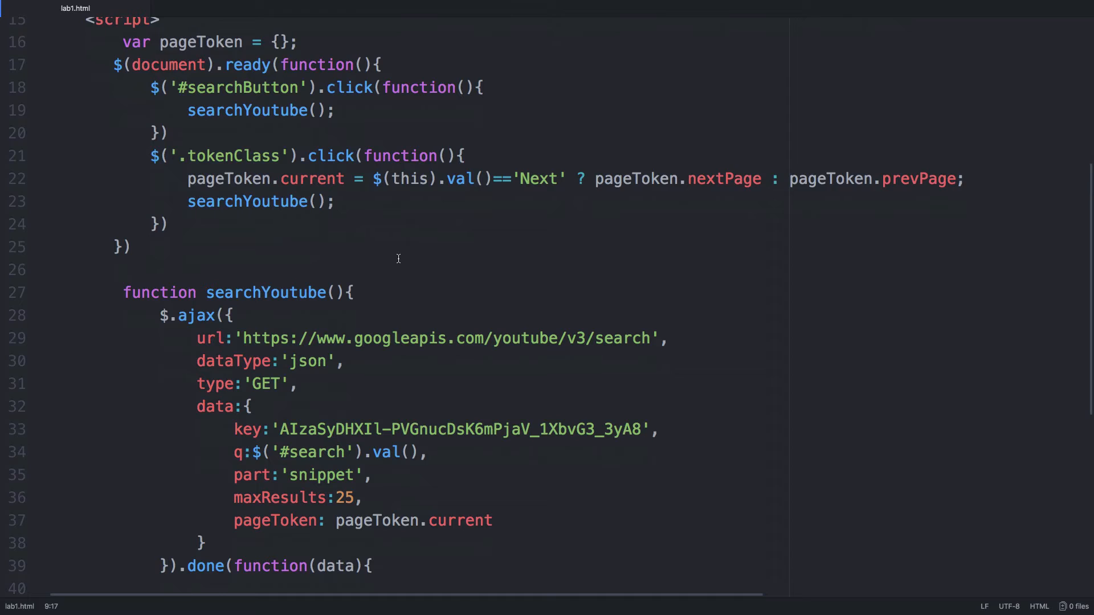
pyautogui.scroll(-3)
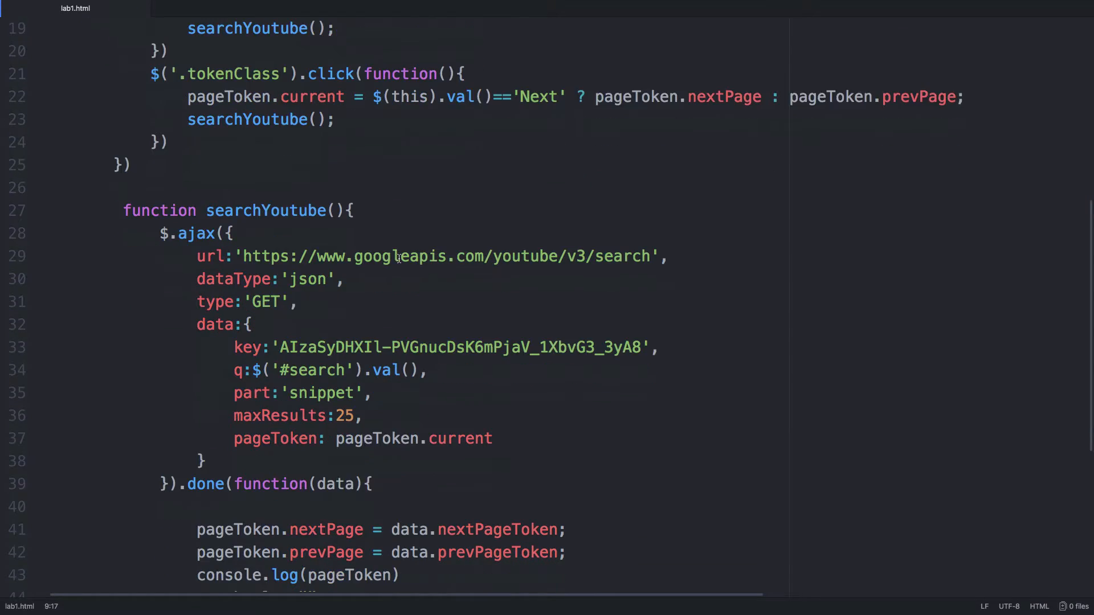
pyautogui.scroll(-3)
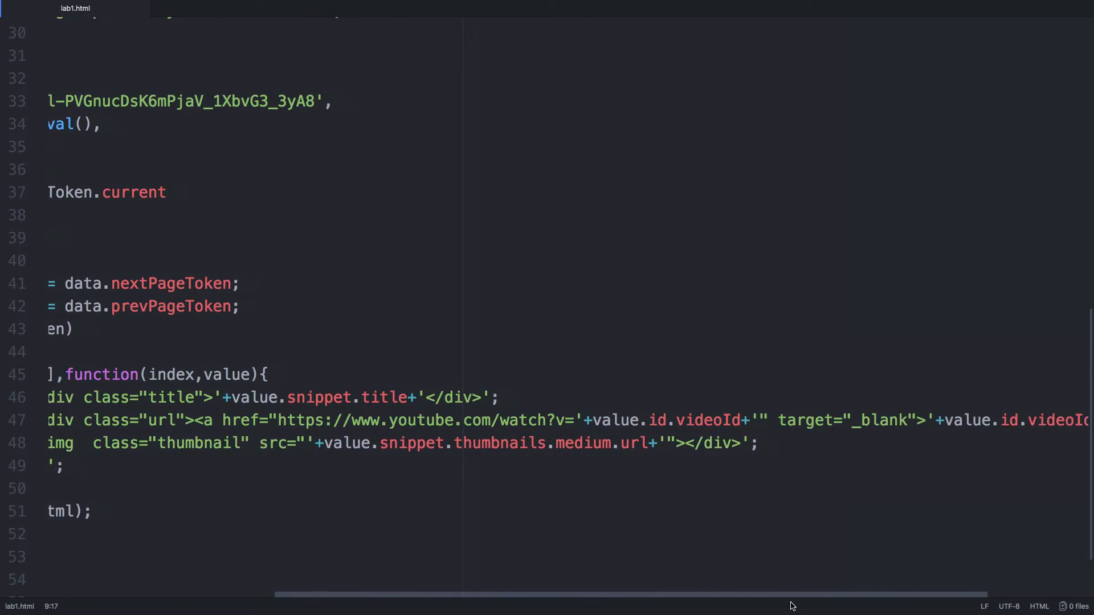
pyautogui.hscroll(3)
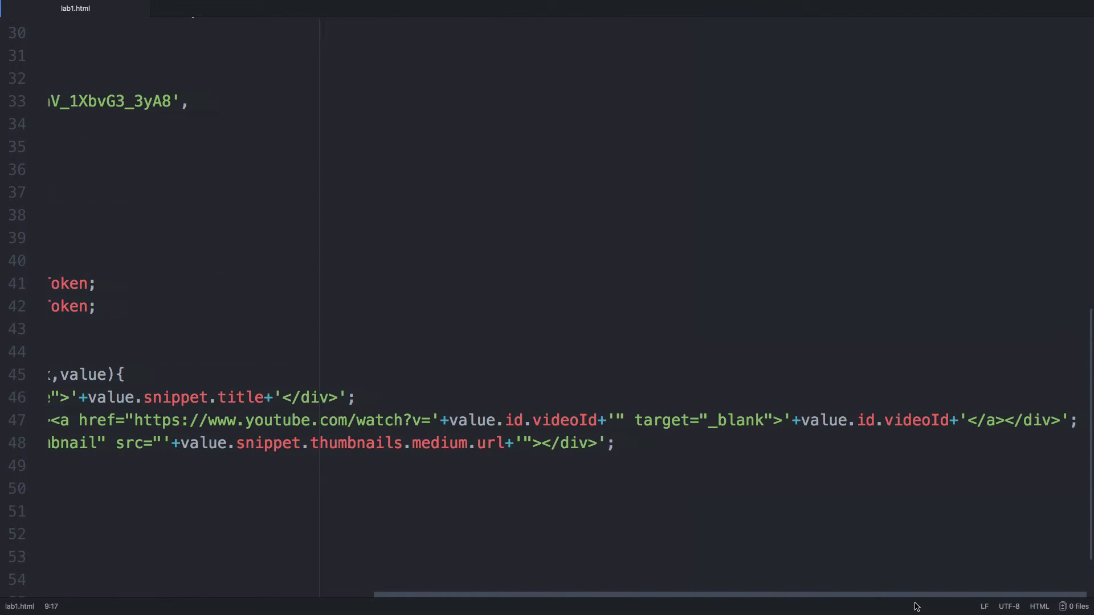
pyautogui.hscroll(-3)
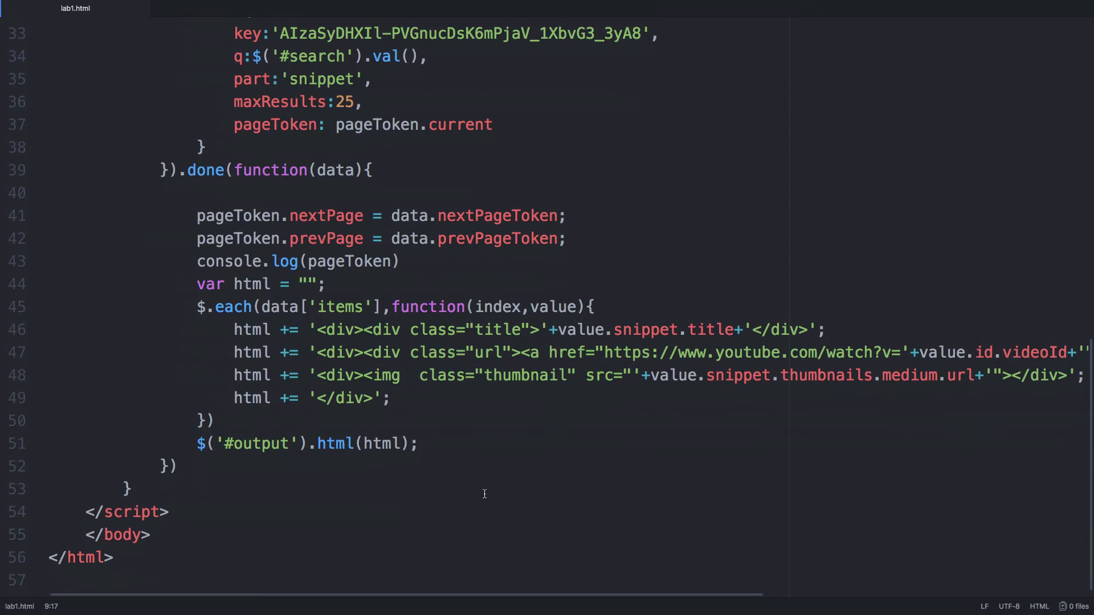
pyautogui.scroll(3)
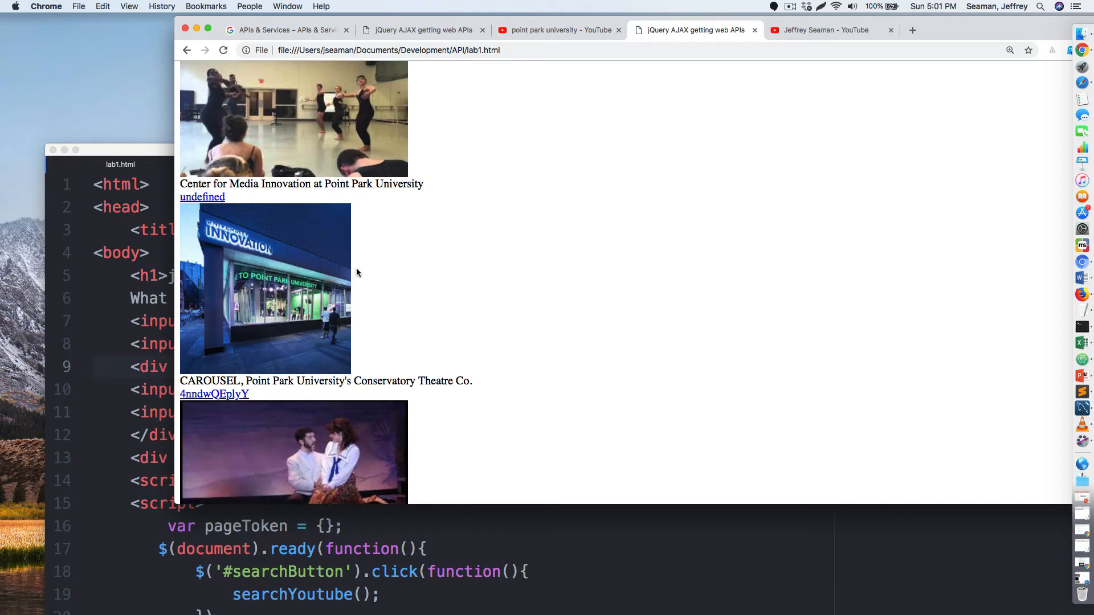
pyautogui.scroll(-3)
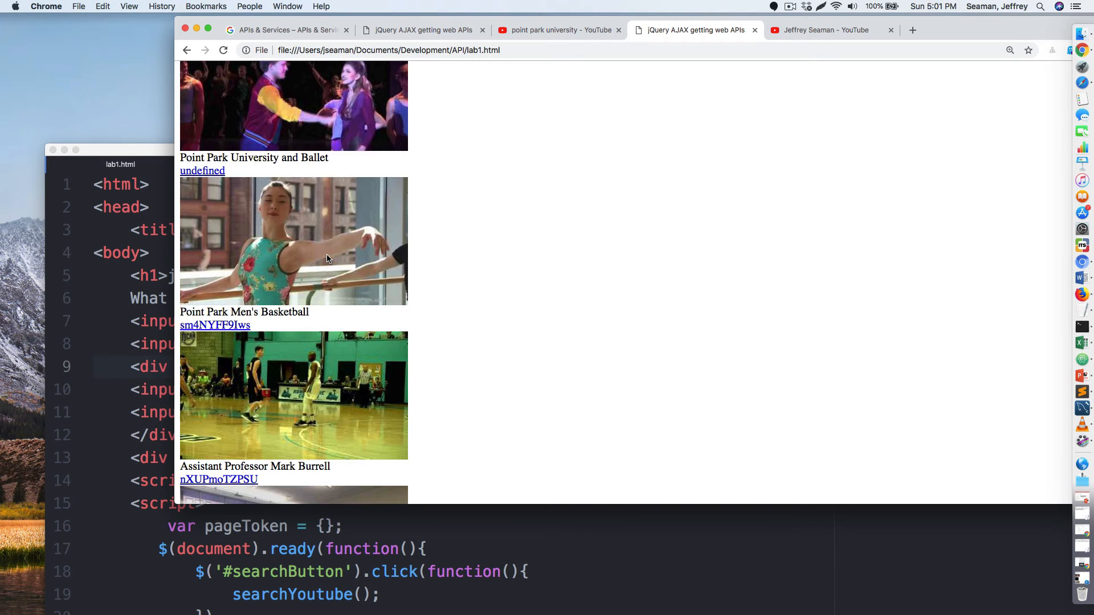
pyautogui.scroll(-3)
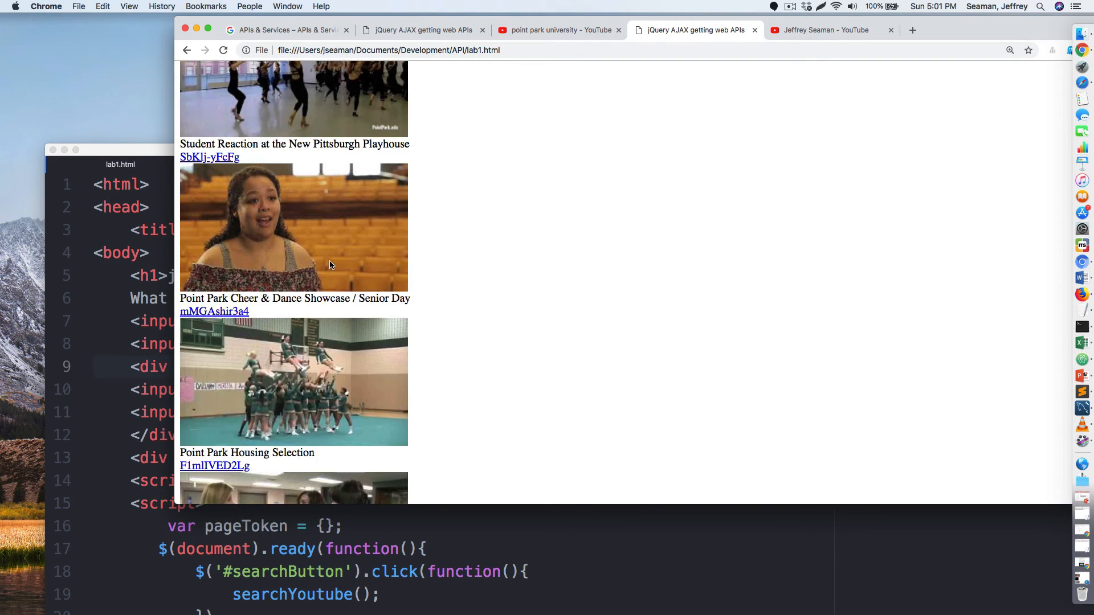
pyautogui.scroll(-3)
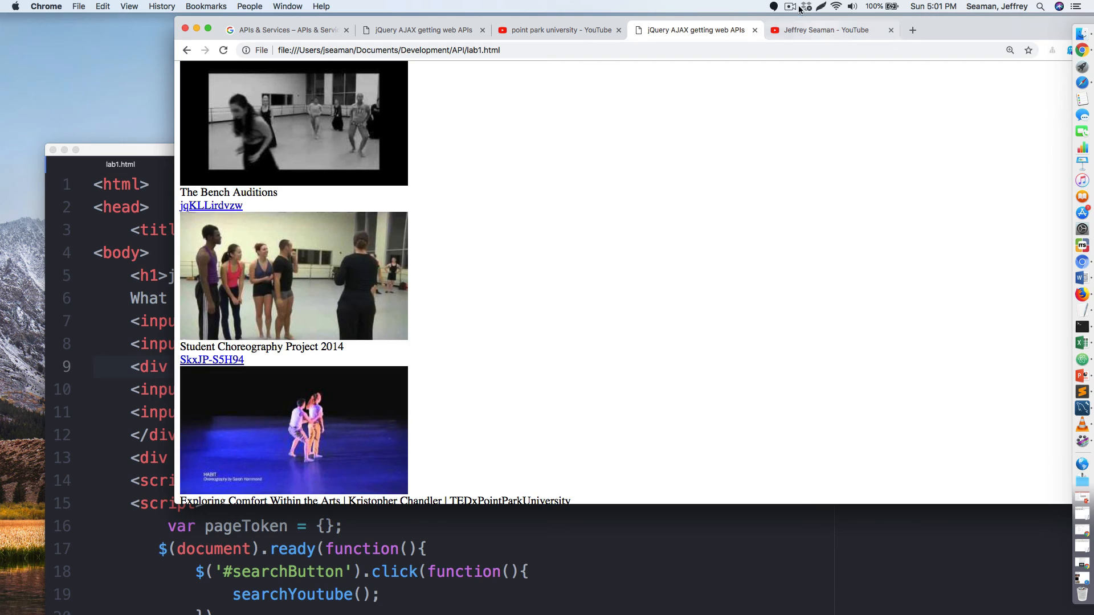